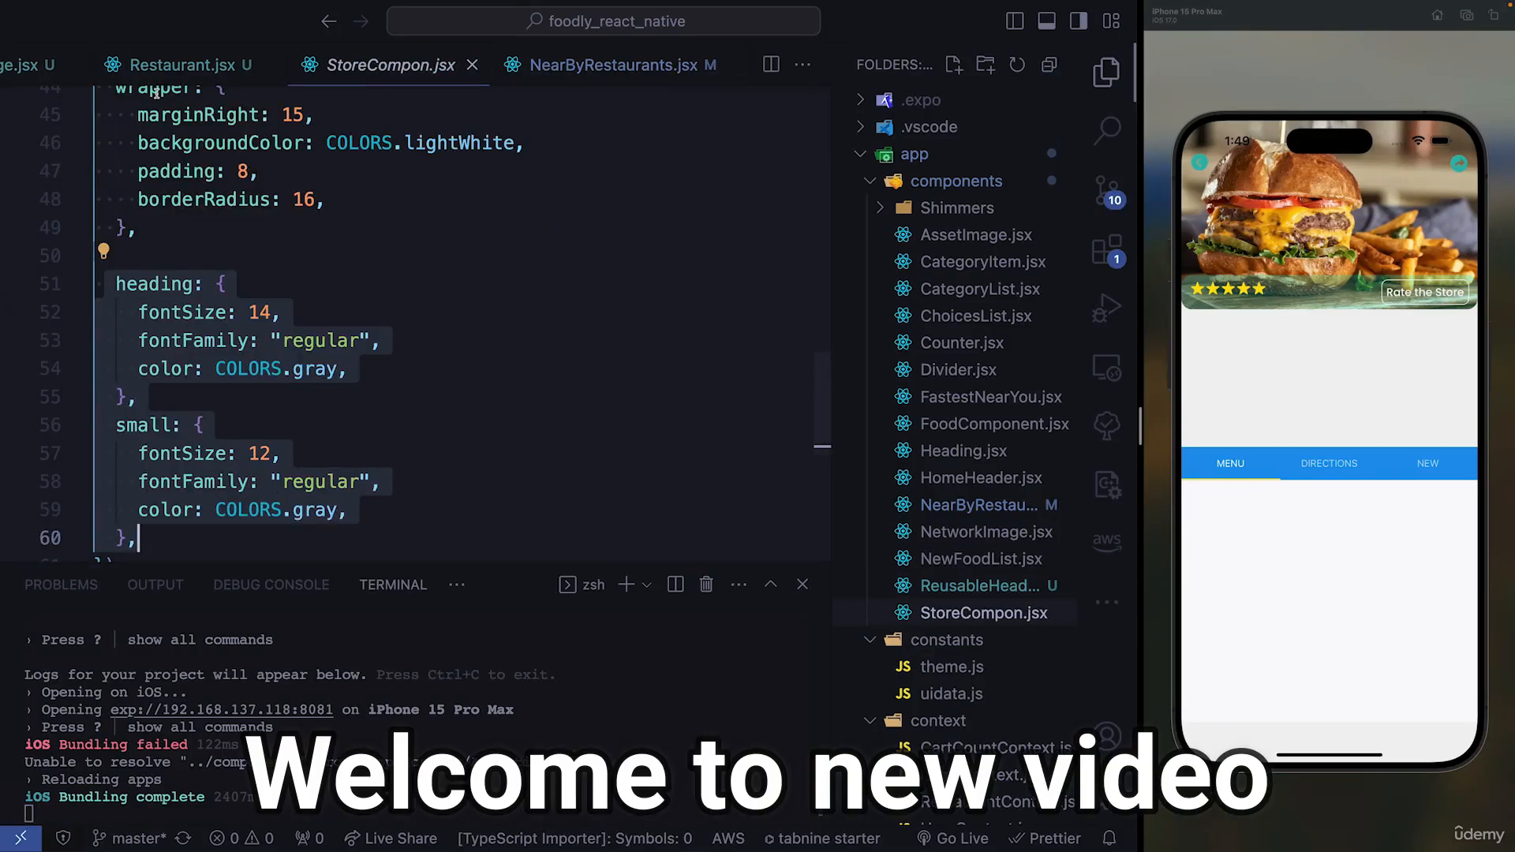
Step: Confirm App.js registers the 'rating' Stack.Screen for AddRating, then view AddRating.jsx
click(605, 20)
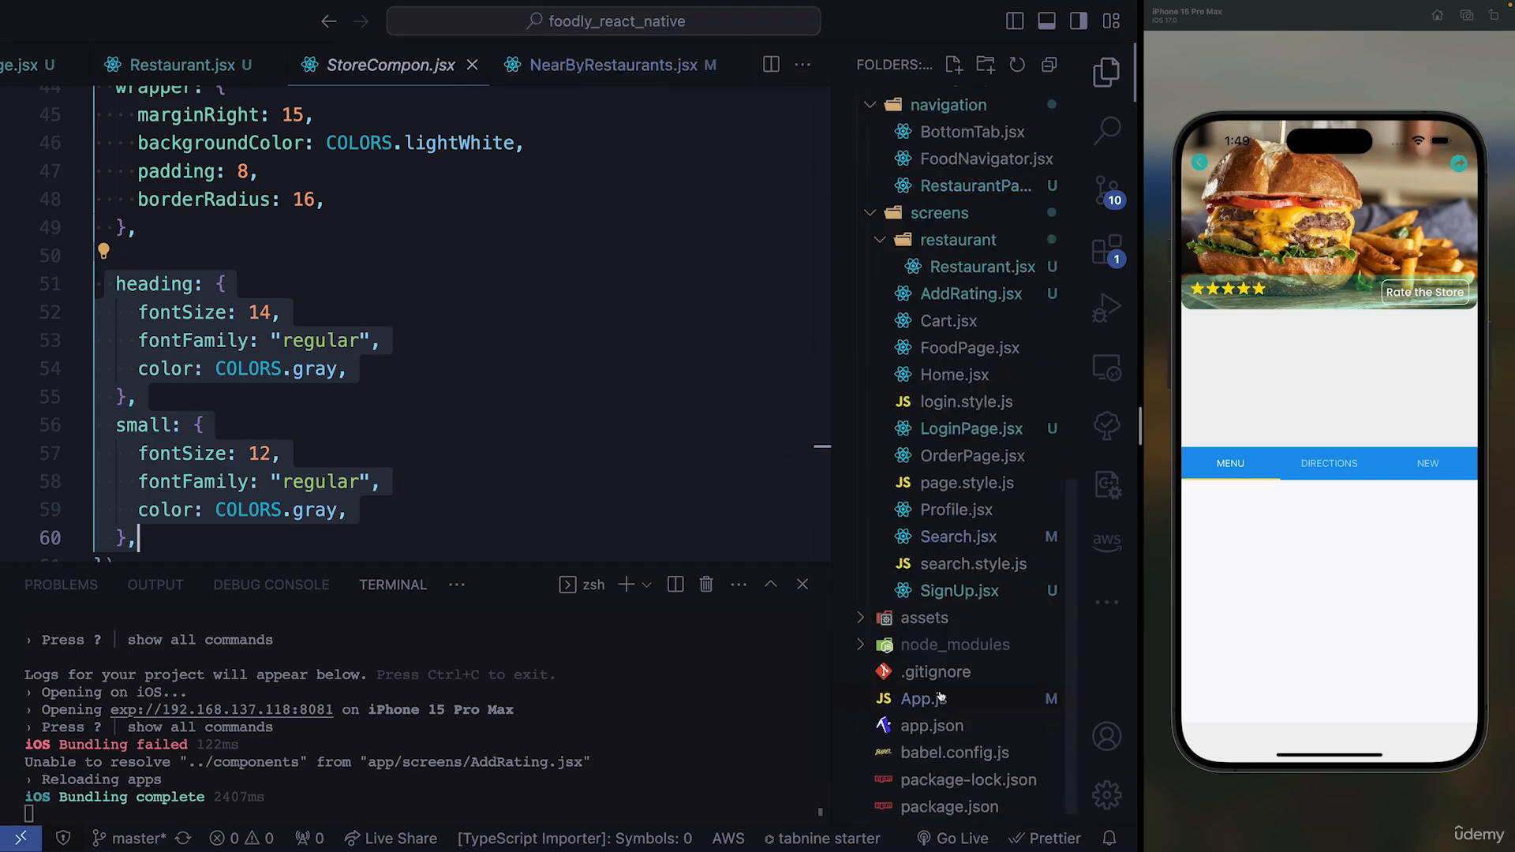
click(921, 698)
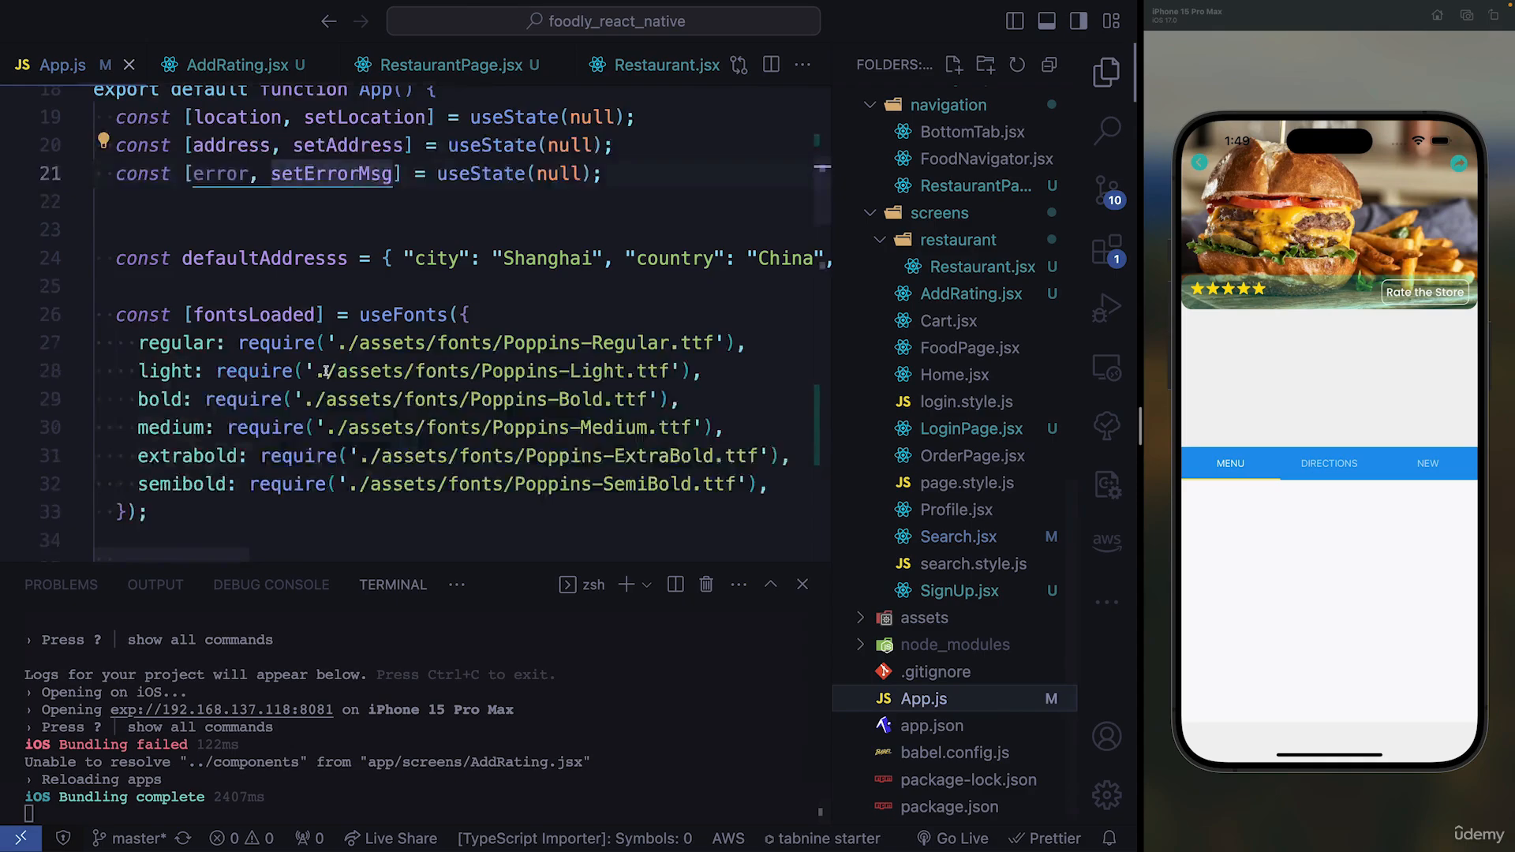
scroll(down, 3)
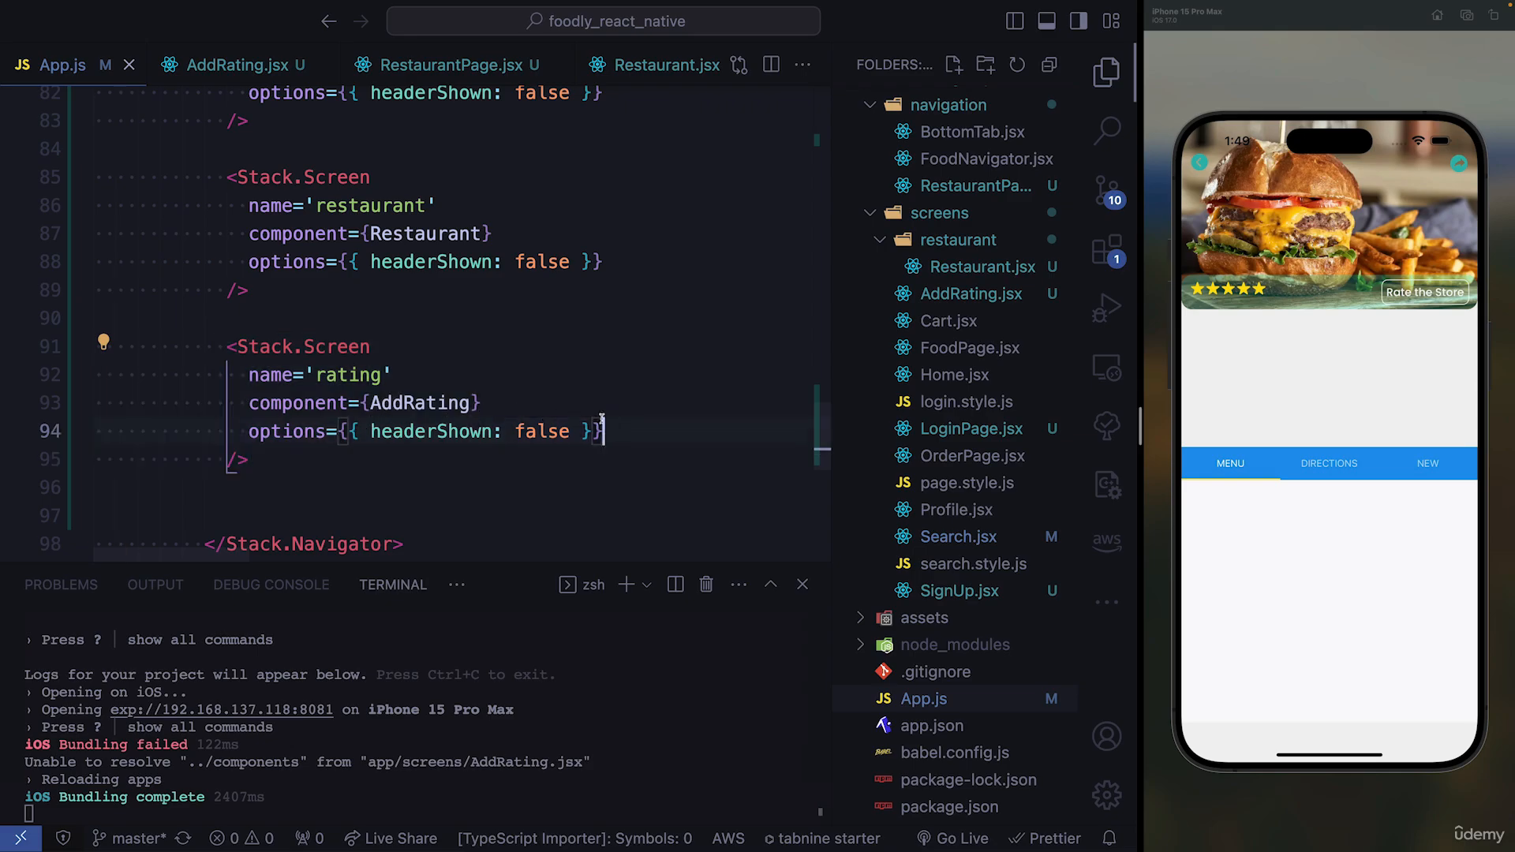
double_click(418, 404)
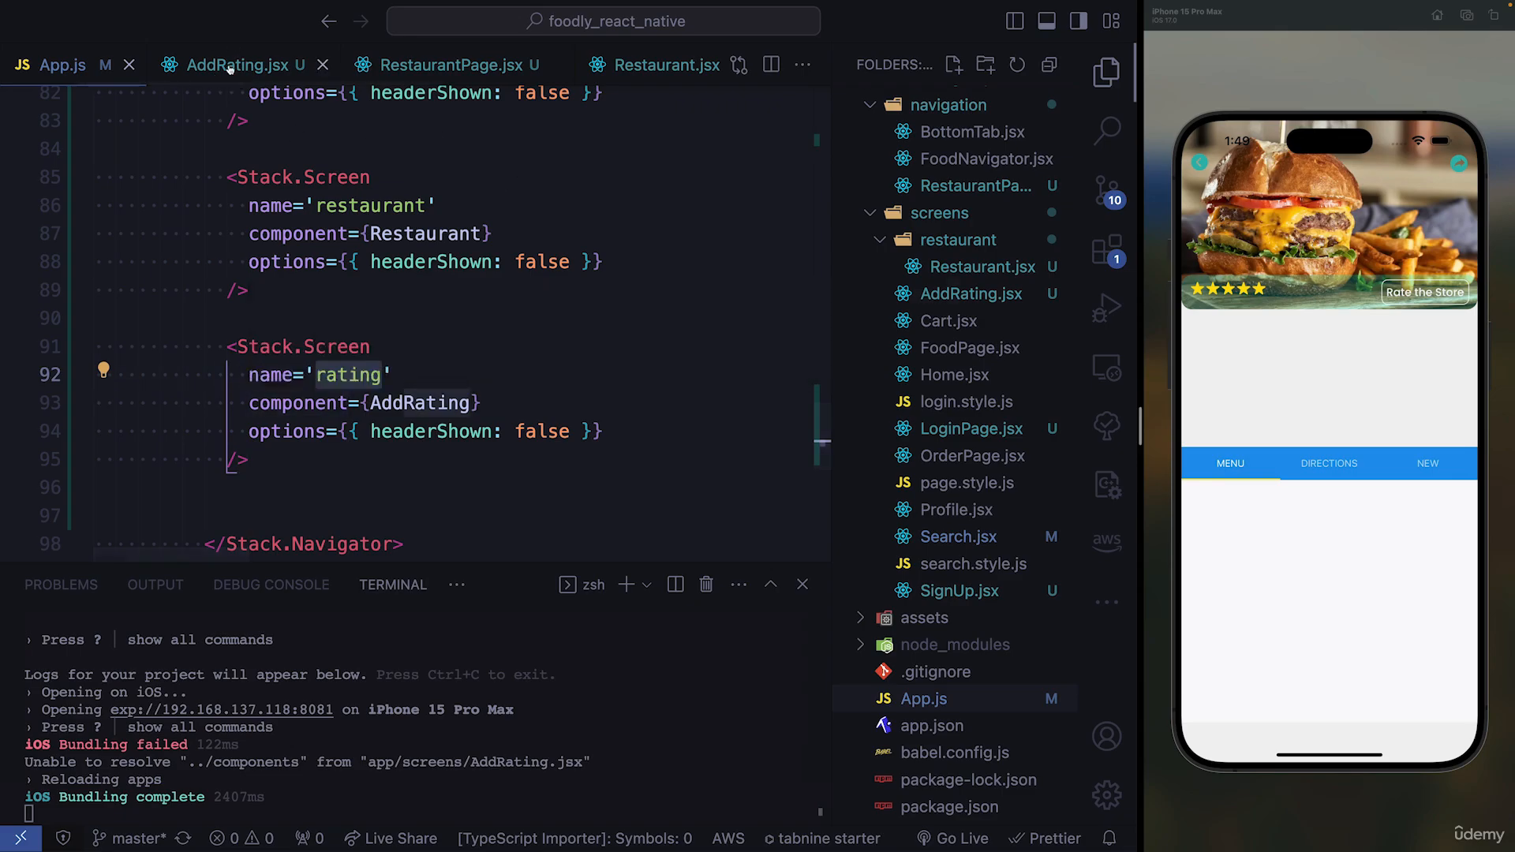
click(234, 65)
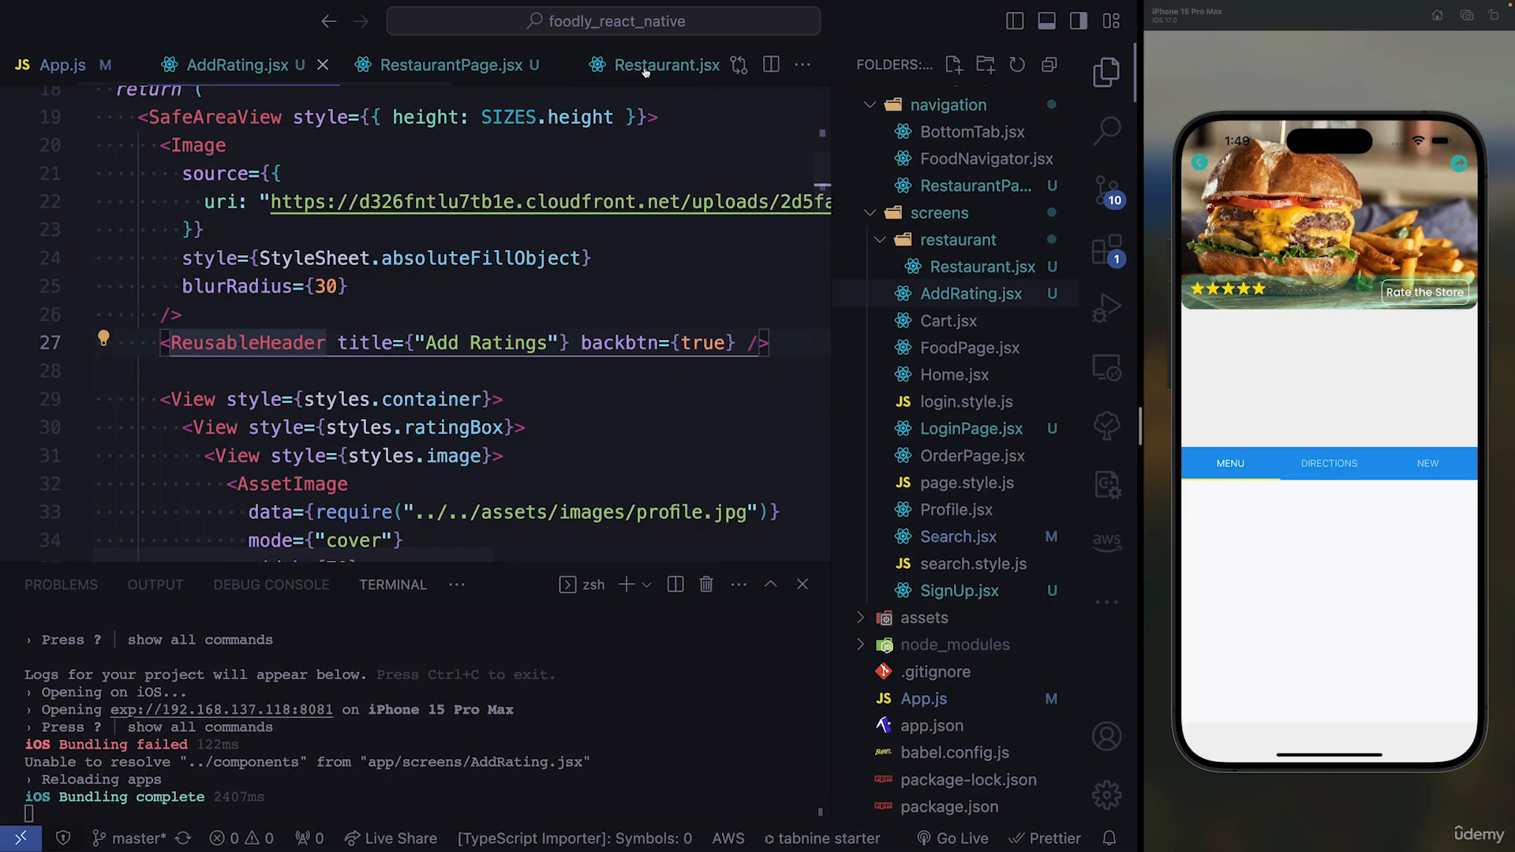
Step: Point the Rate the Store onPress in Restaurant.jsx to navigation.navigate('rating')
click(664, 65)
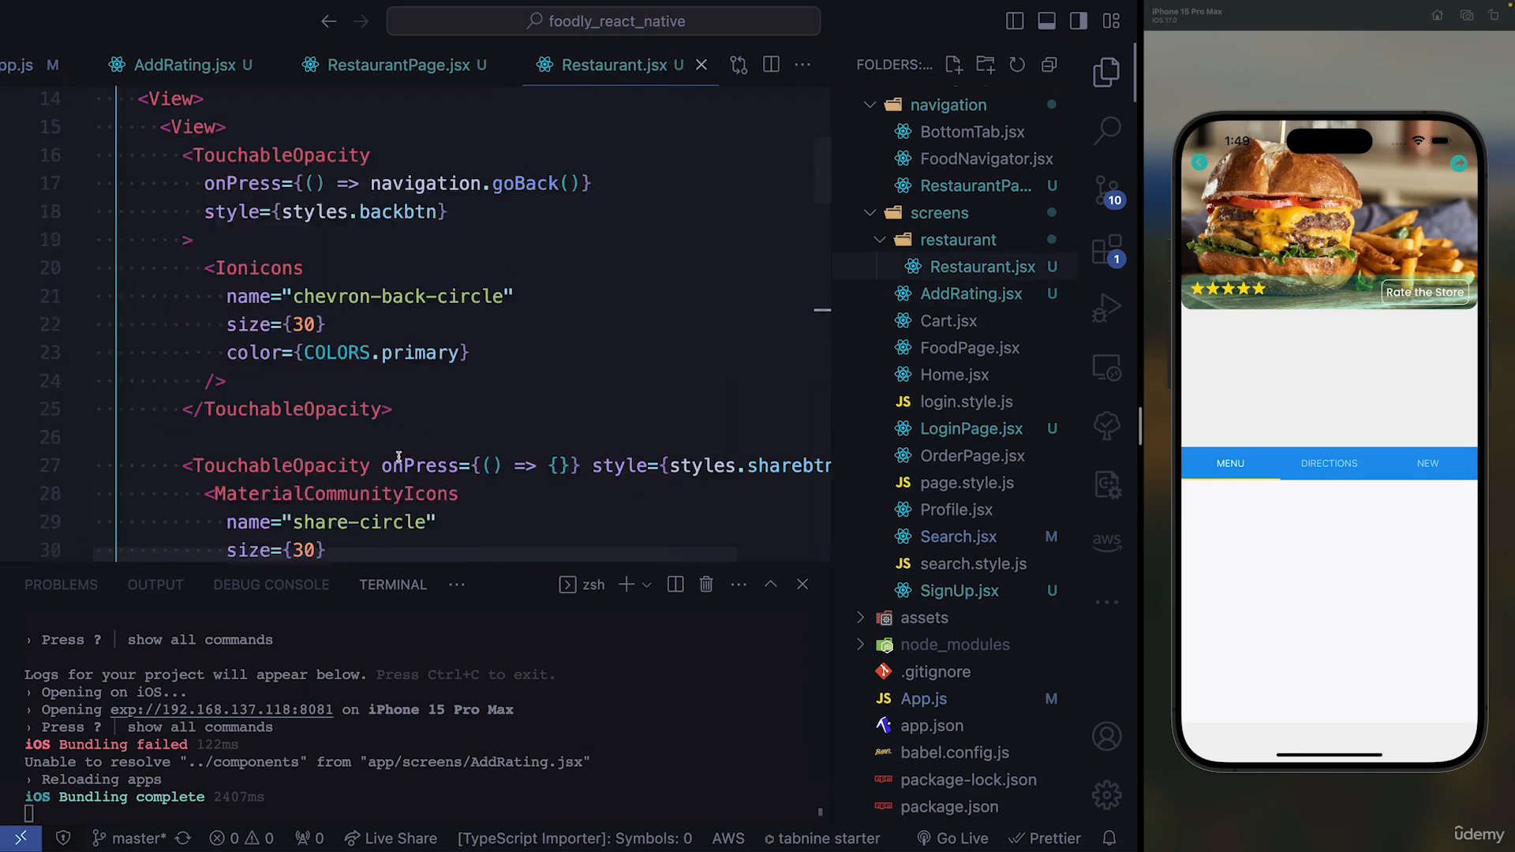
scroll(down, 3)
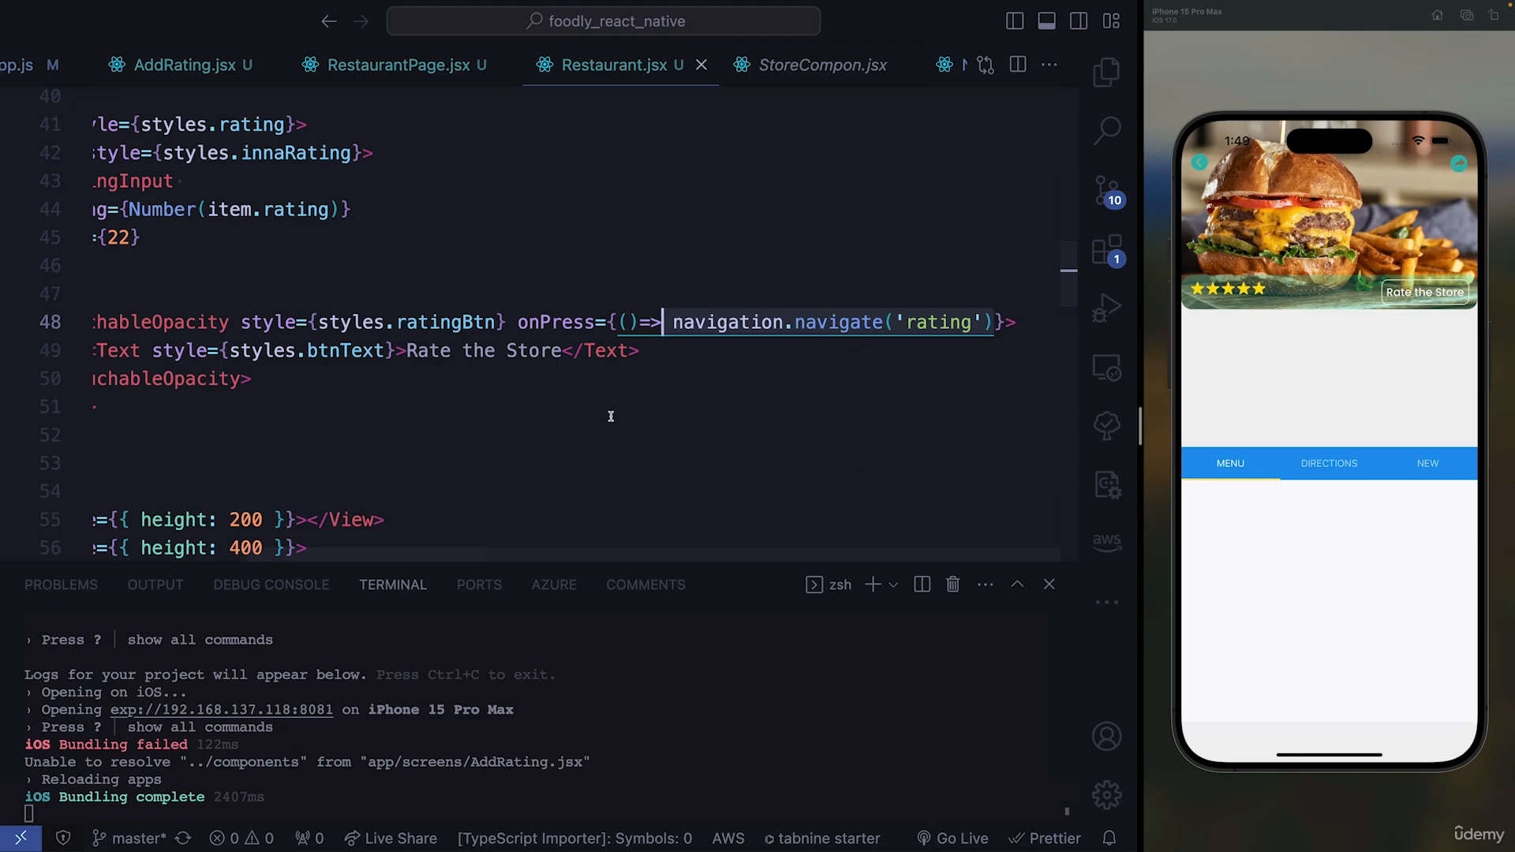
mouse_move(862, 443)
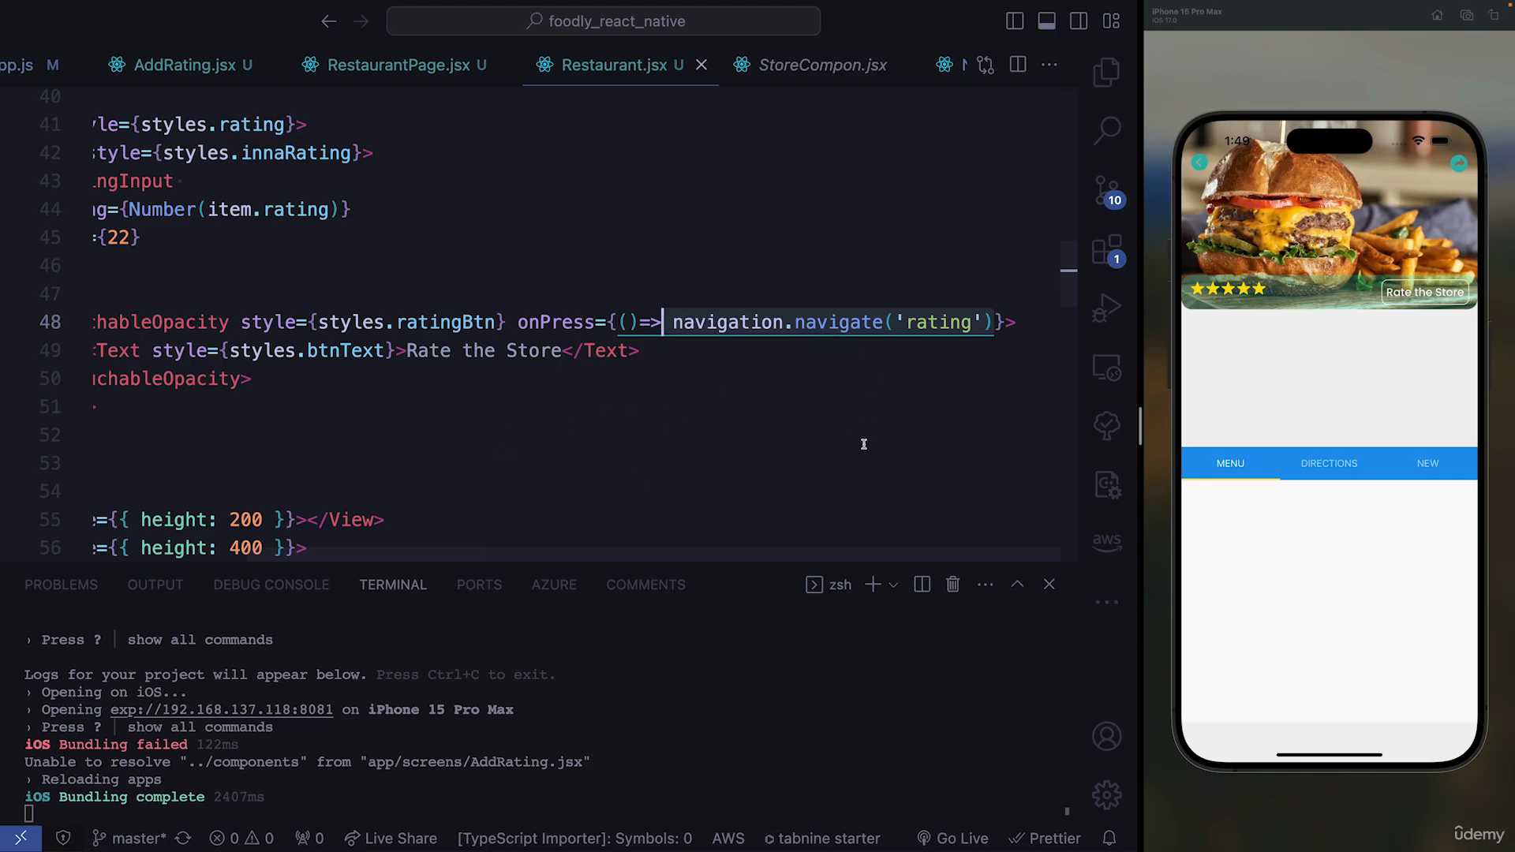
Step: From AddRating.jsx, open components/ReusableHeader.jsx through the Explorer file tree
click(184, 65)
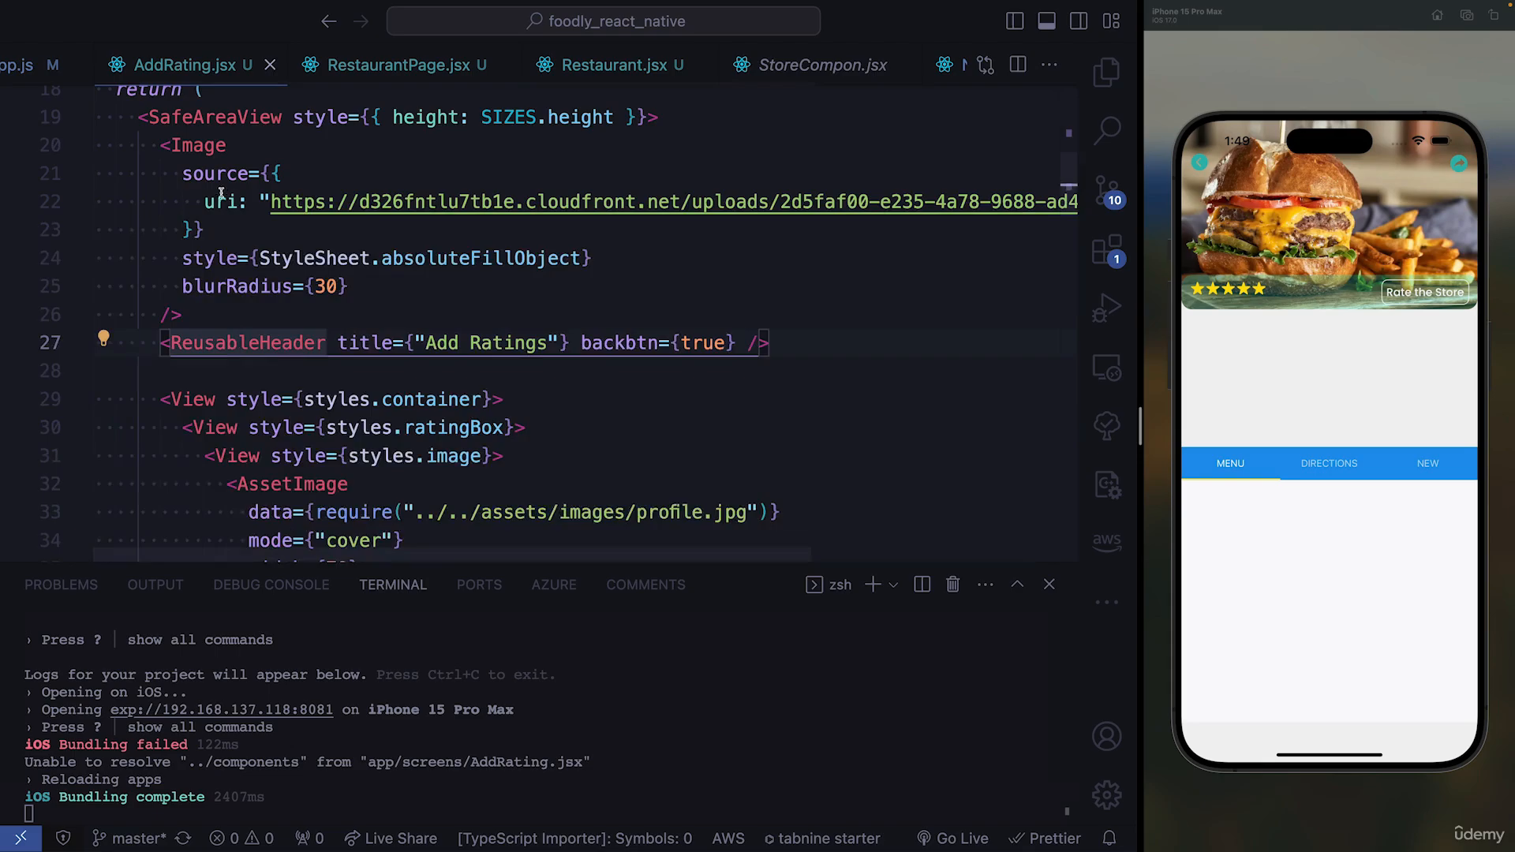
click(237, 343)
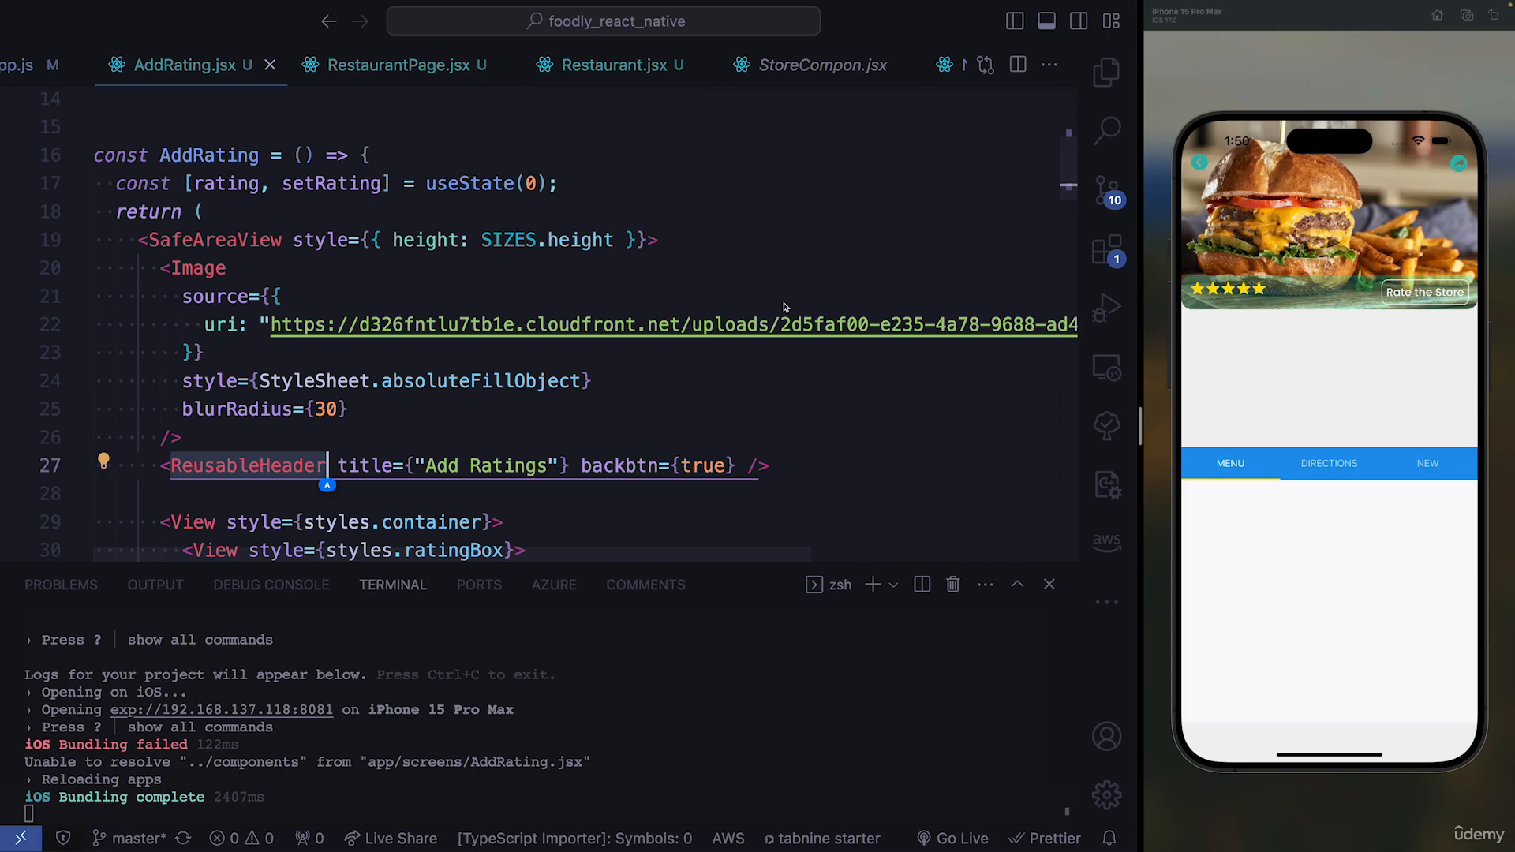
click(1107, 72)
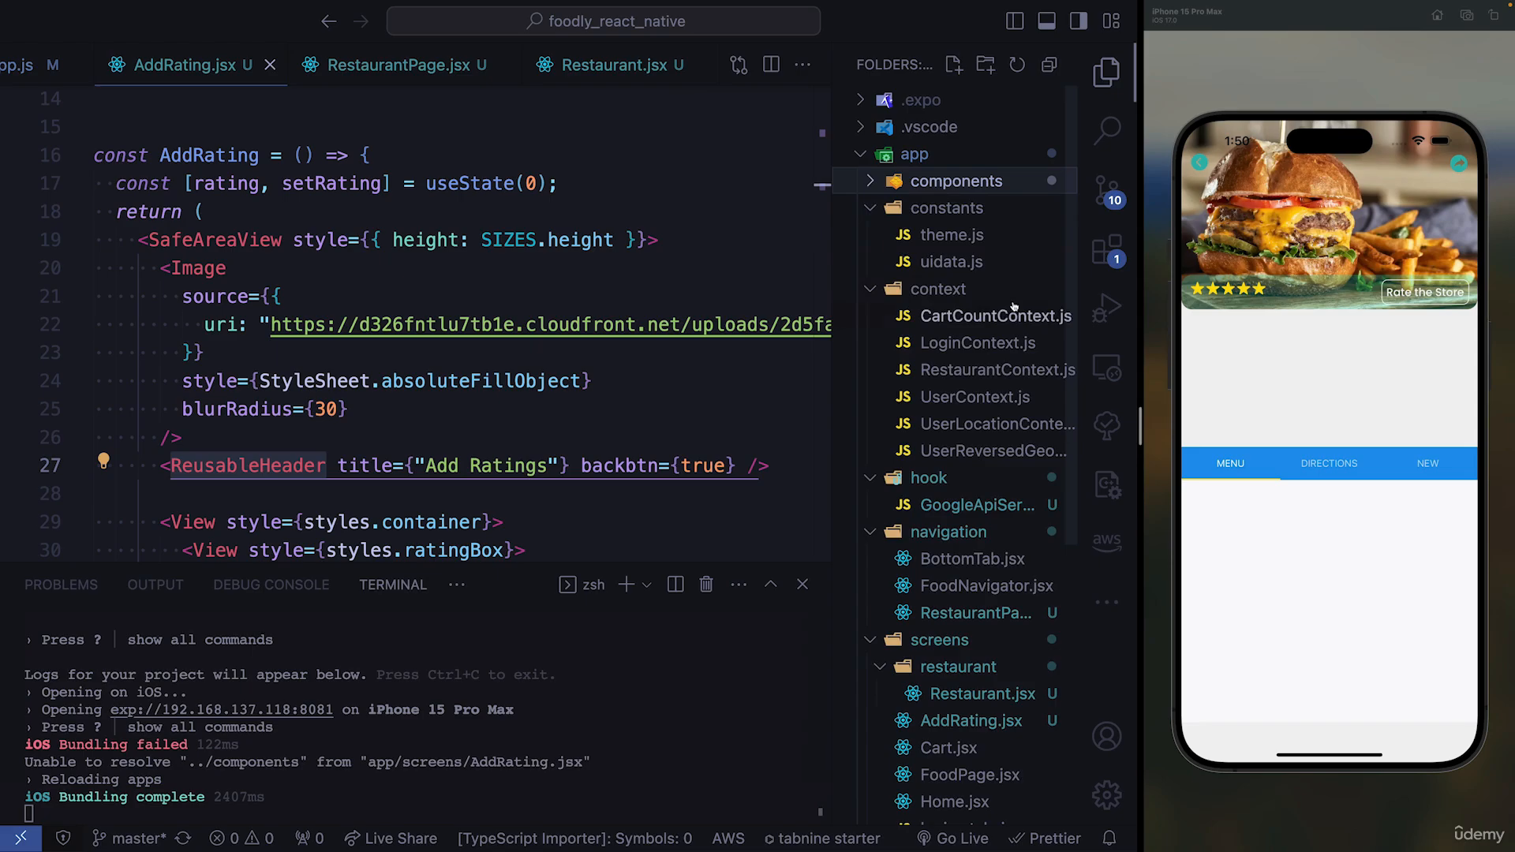
click(955, 181)
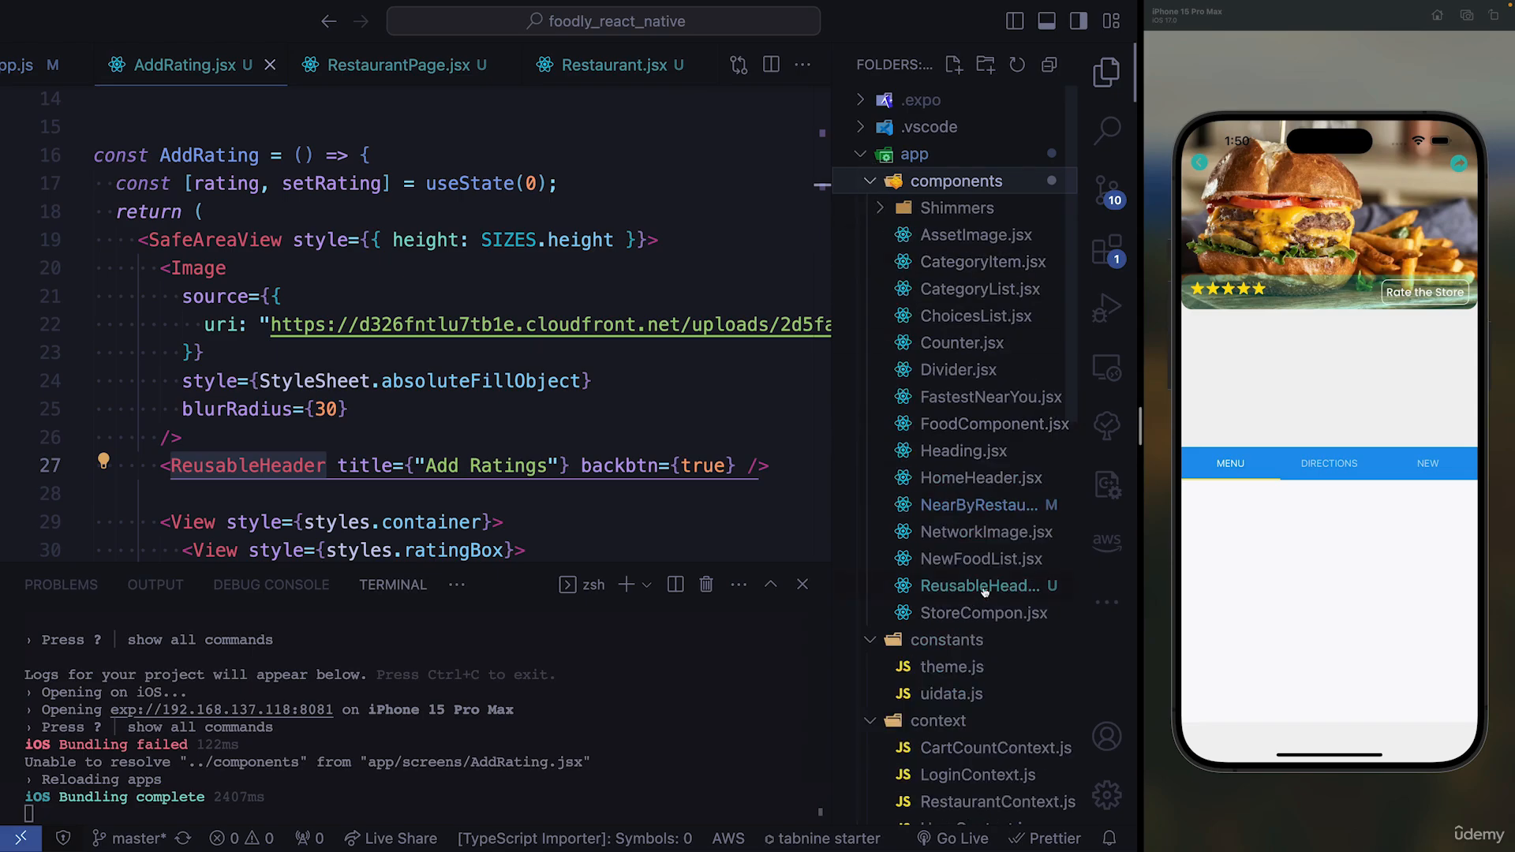
click(977, 586)
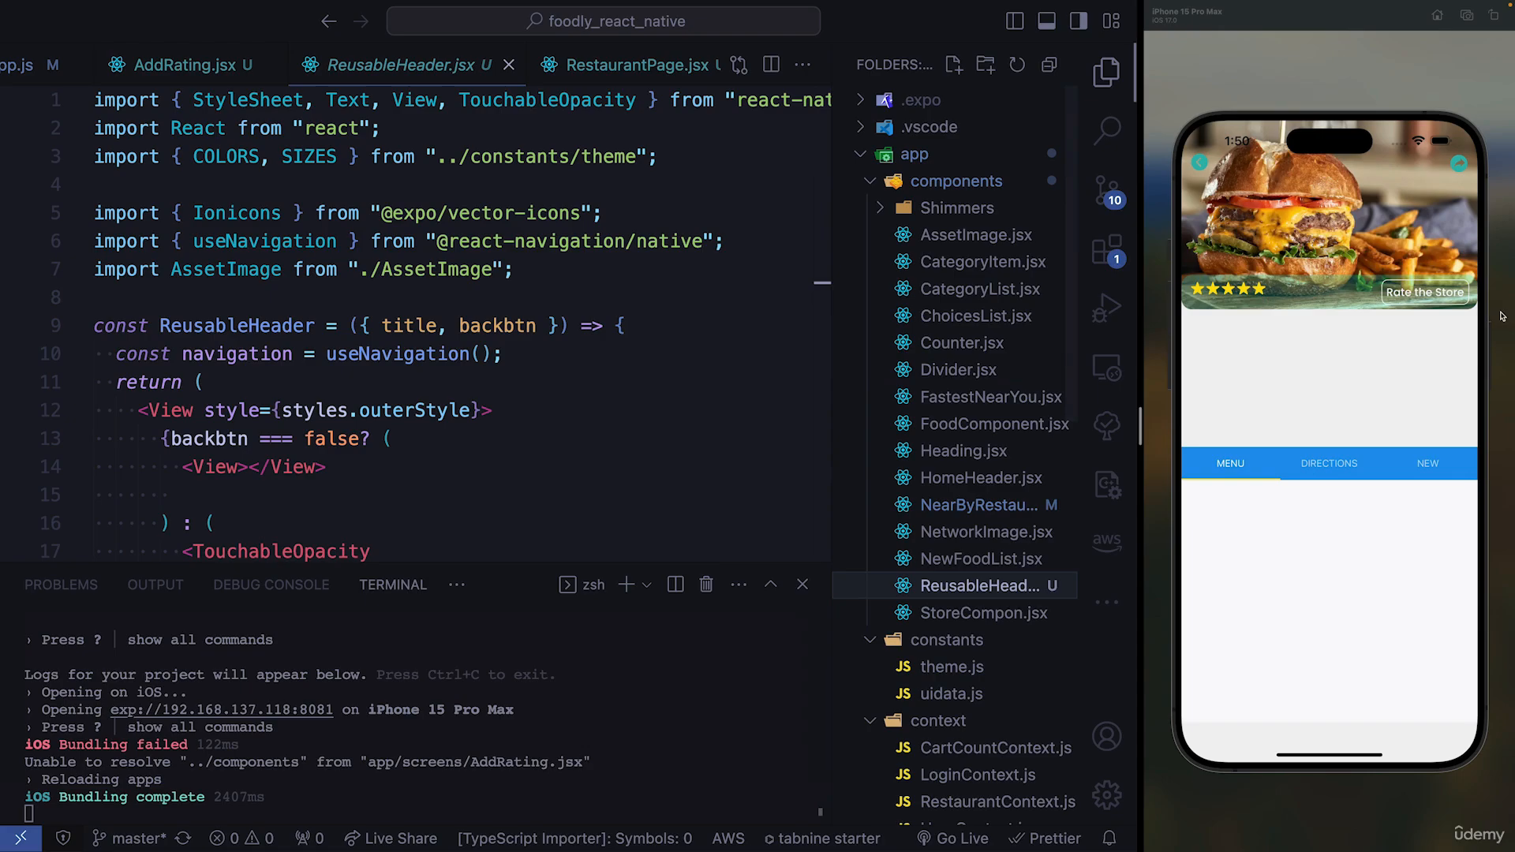
Step: Tap Rate the Store in the simulator, then view ReusableHeader.jsx and RestaurantPage.jsx
click(1425, 292)
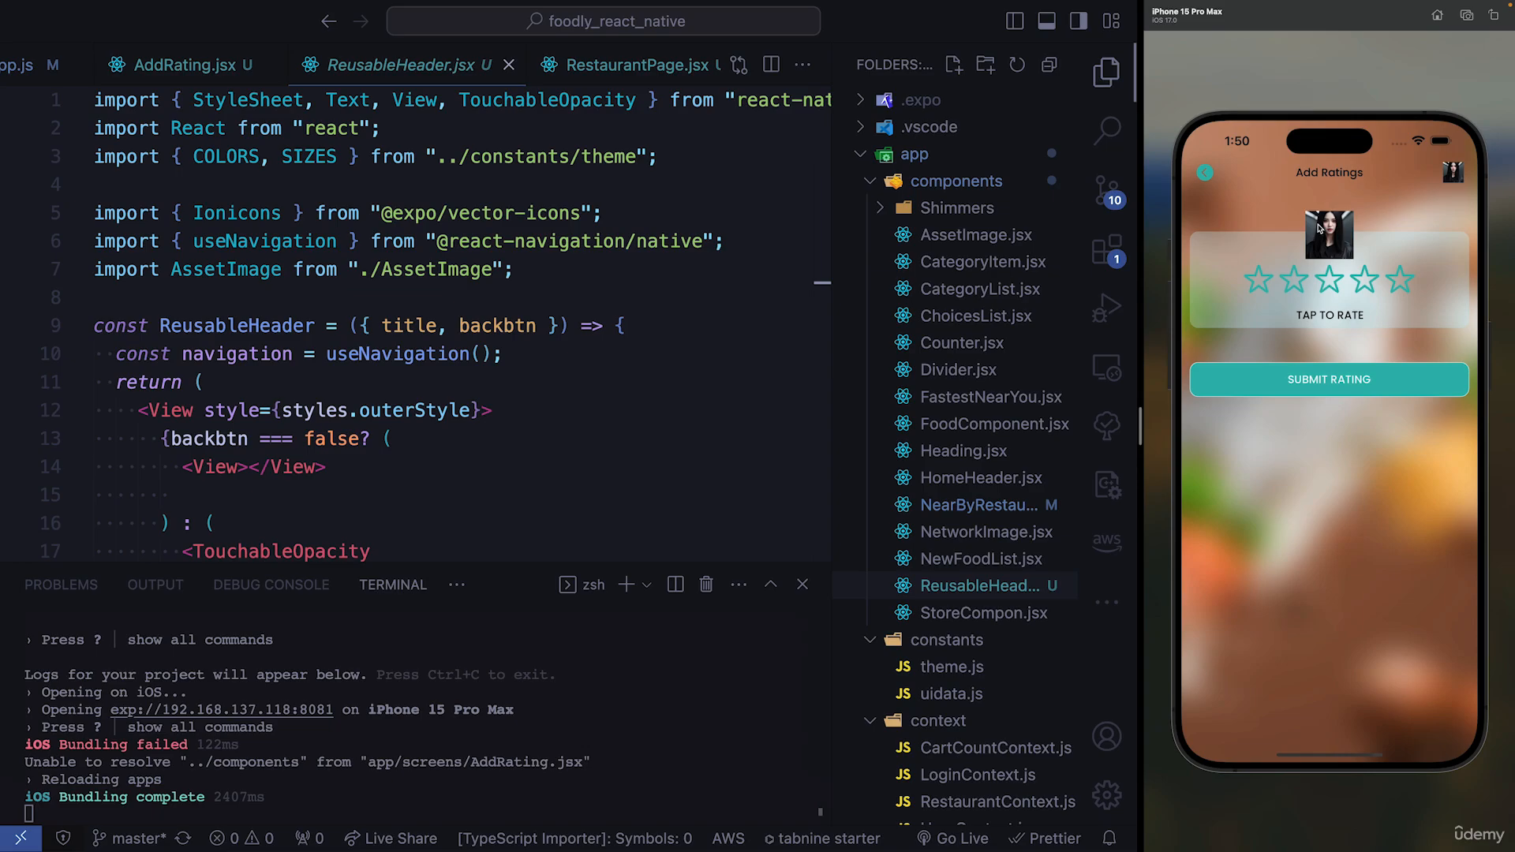
mouse_move(1493, 204)
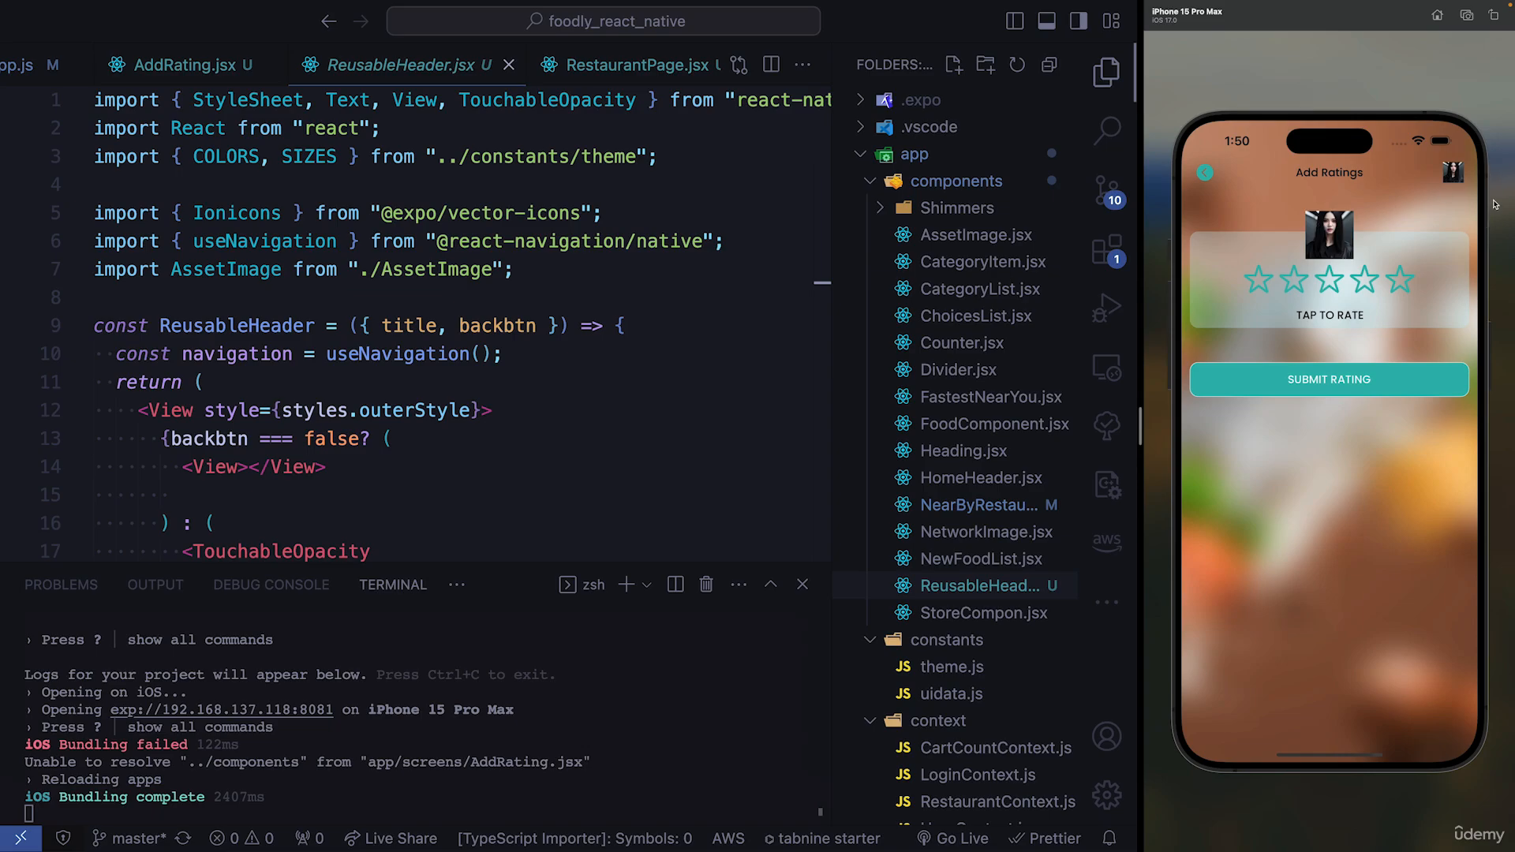
mouse_move(387, 142)
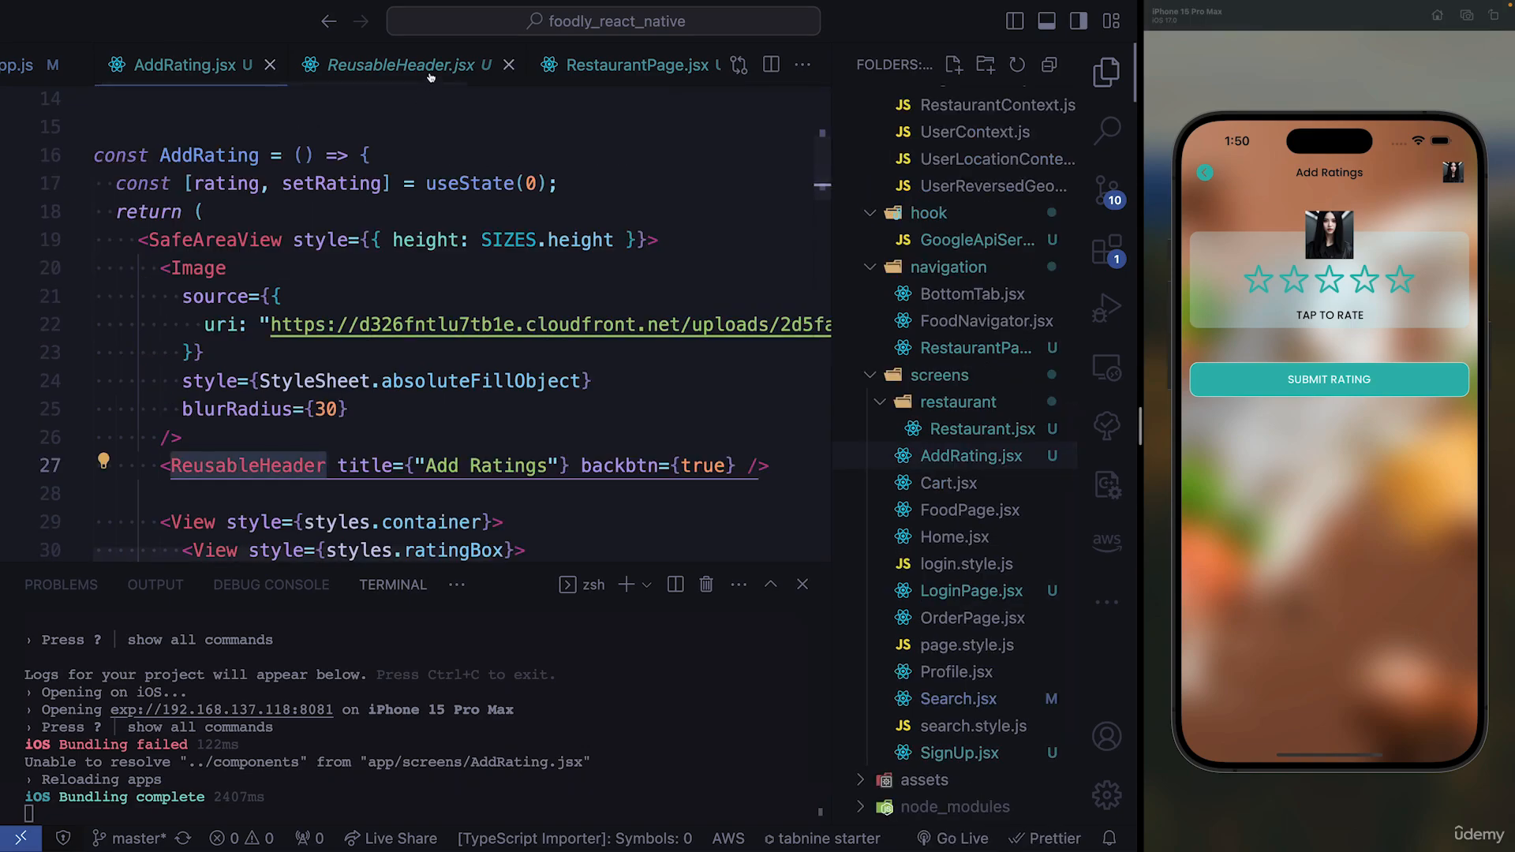
click(397, 65)
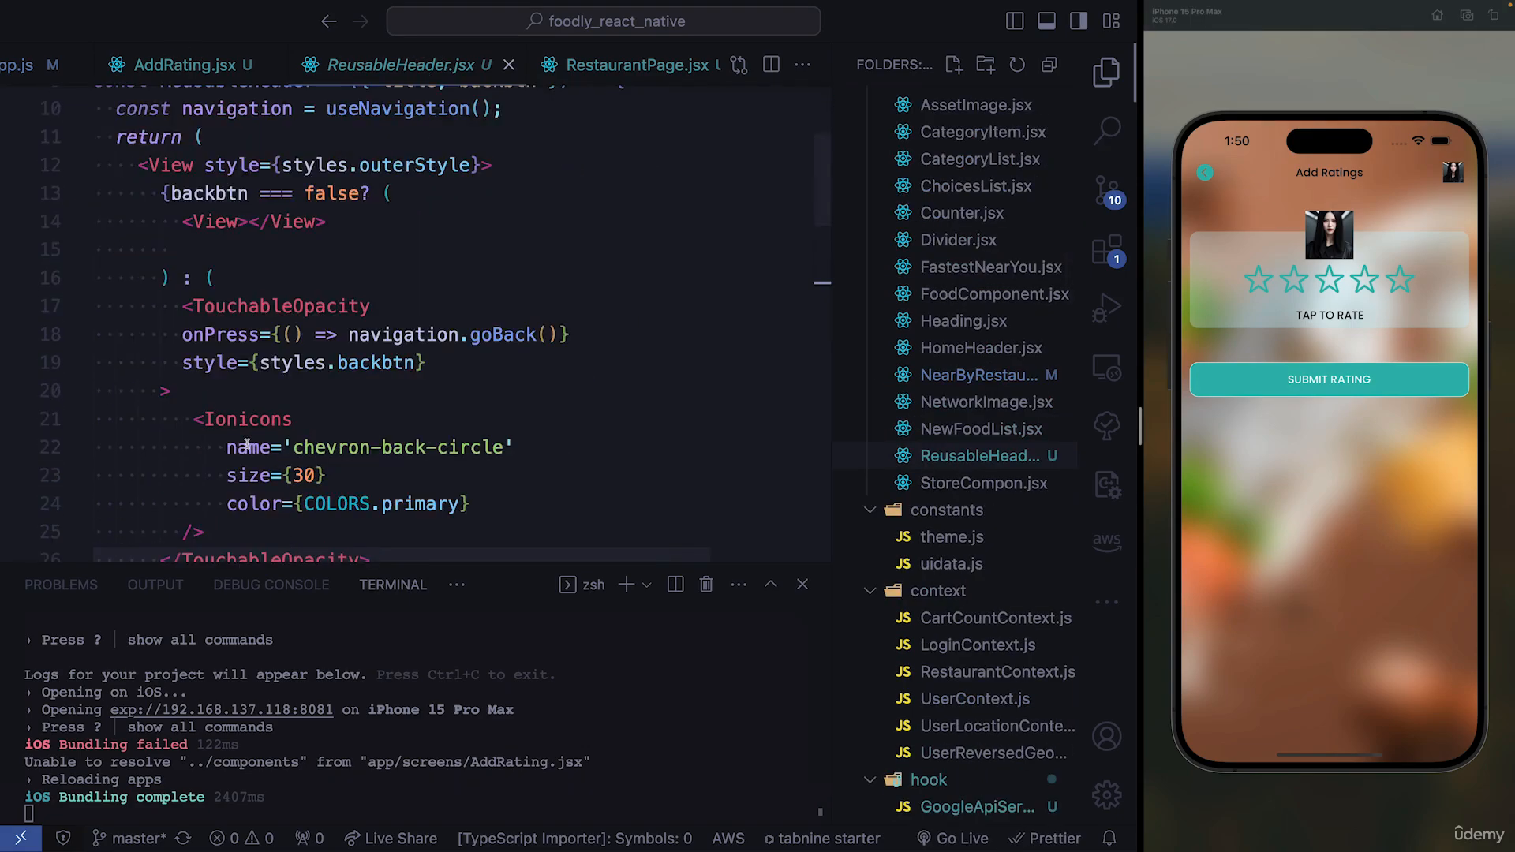
click(629, 65)
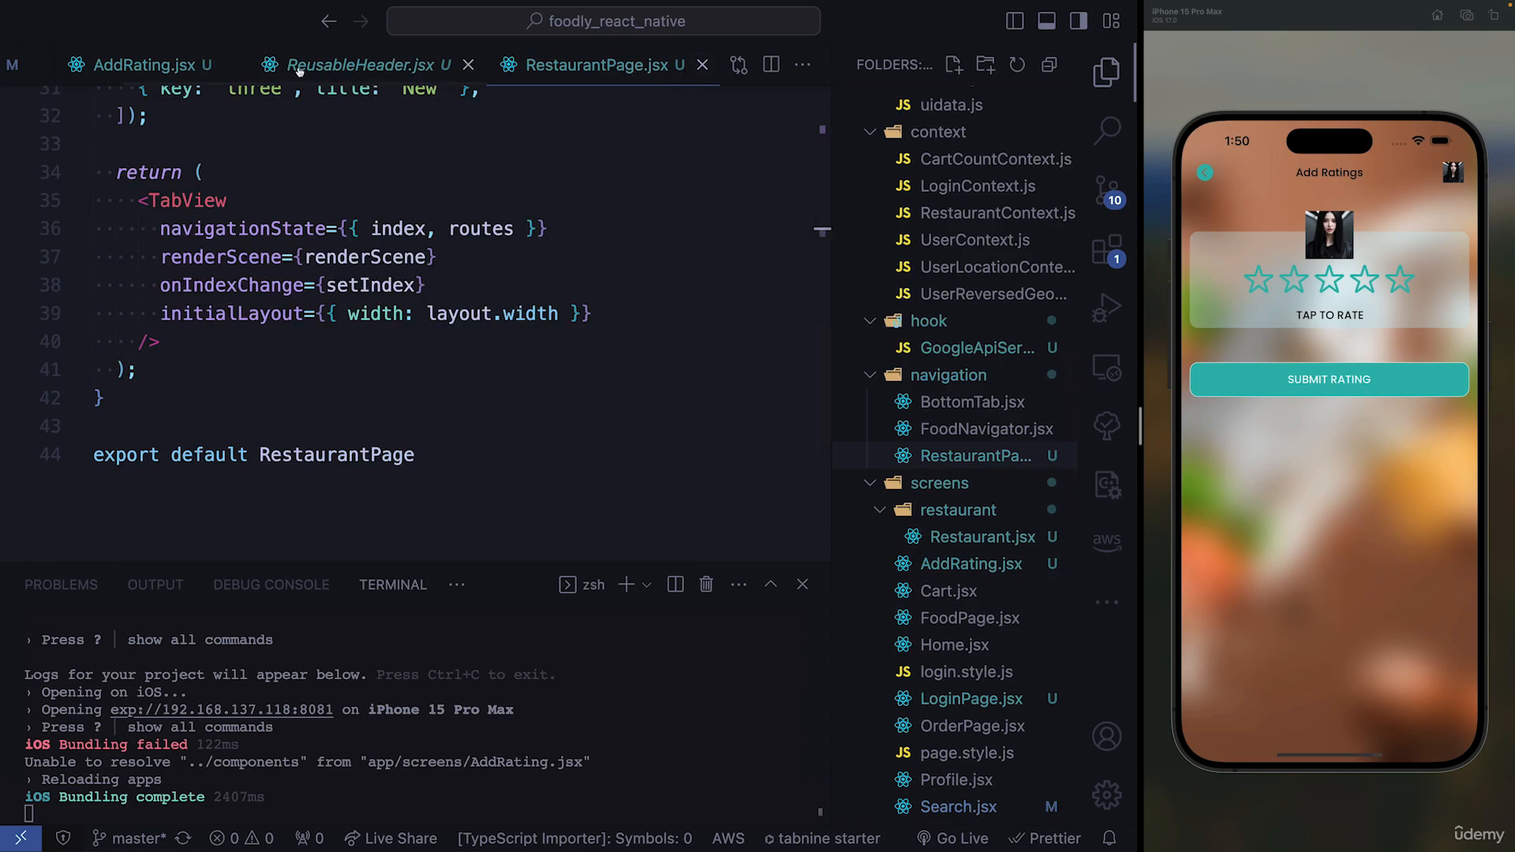
Step: Inspect the AssetImage profile picture in AddRating.jsx, then view the ReusableHeader.jsx code
click(138, 65)
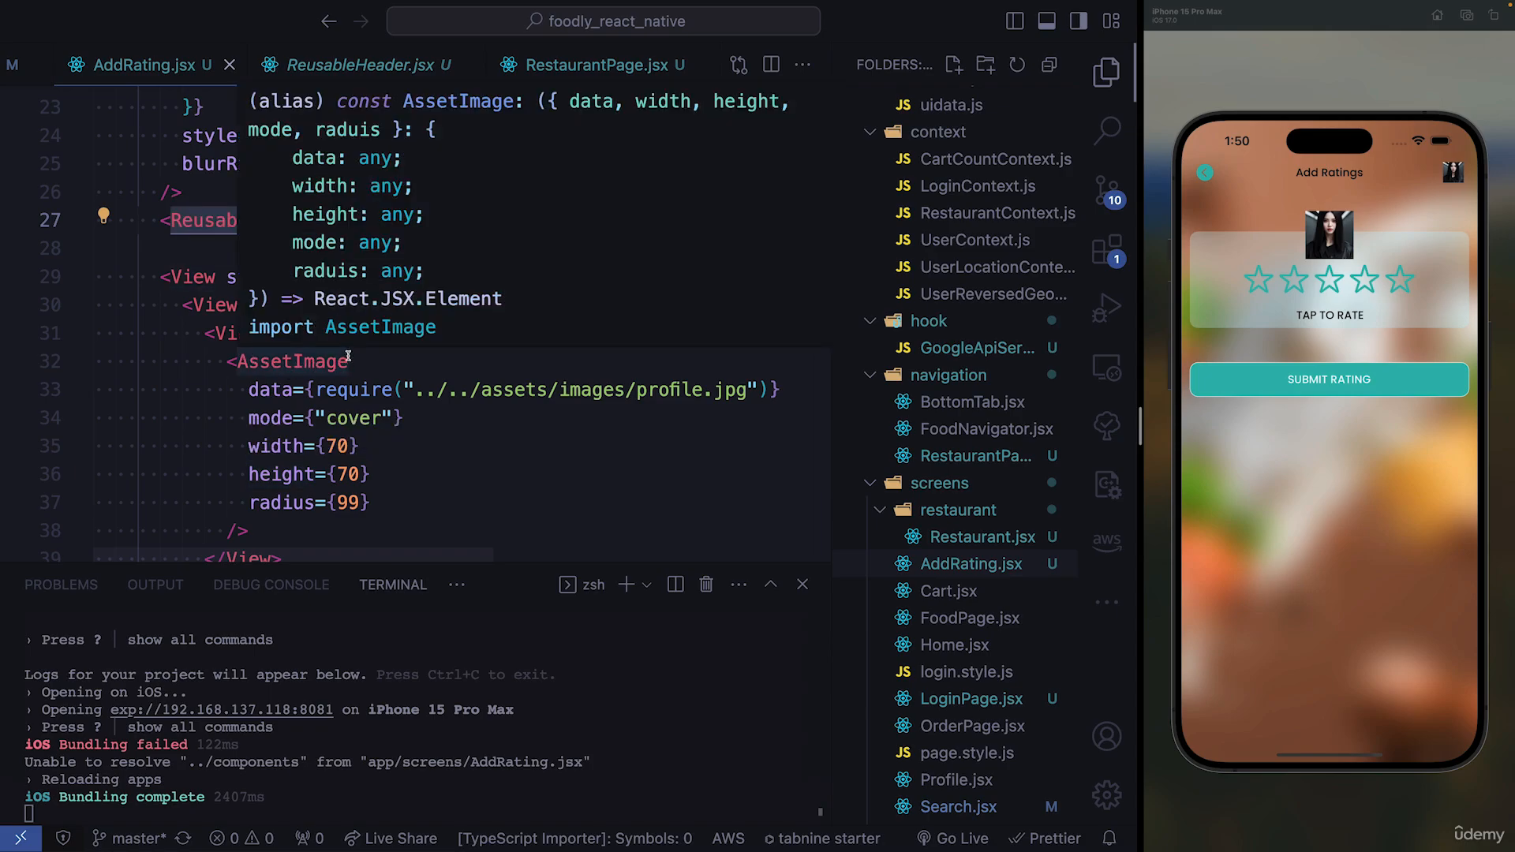
double_click(326, 270)
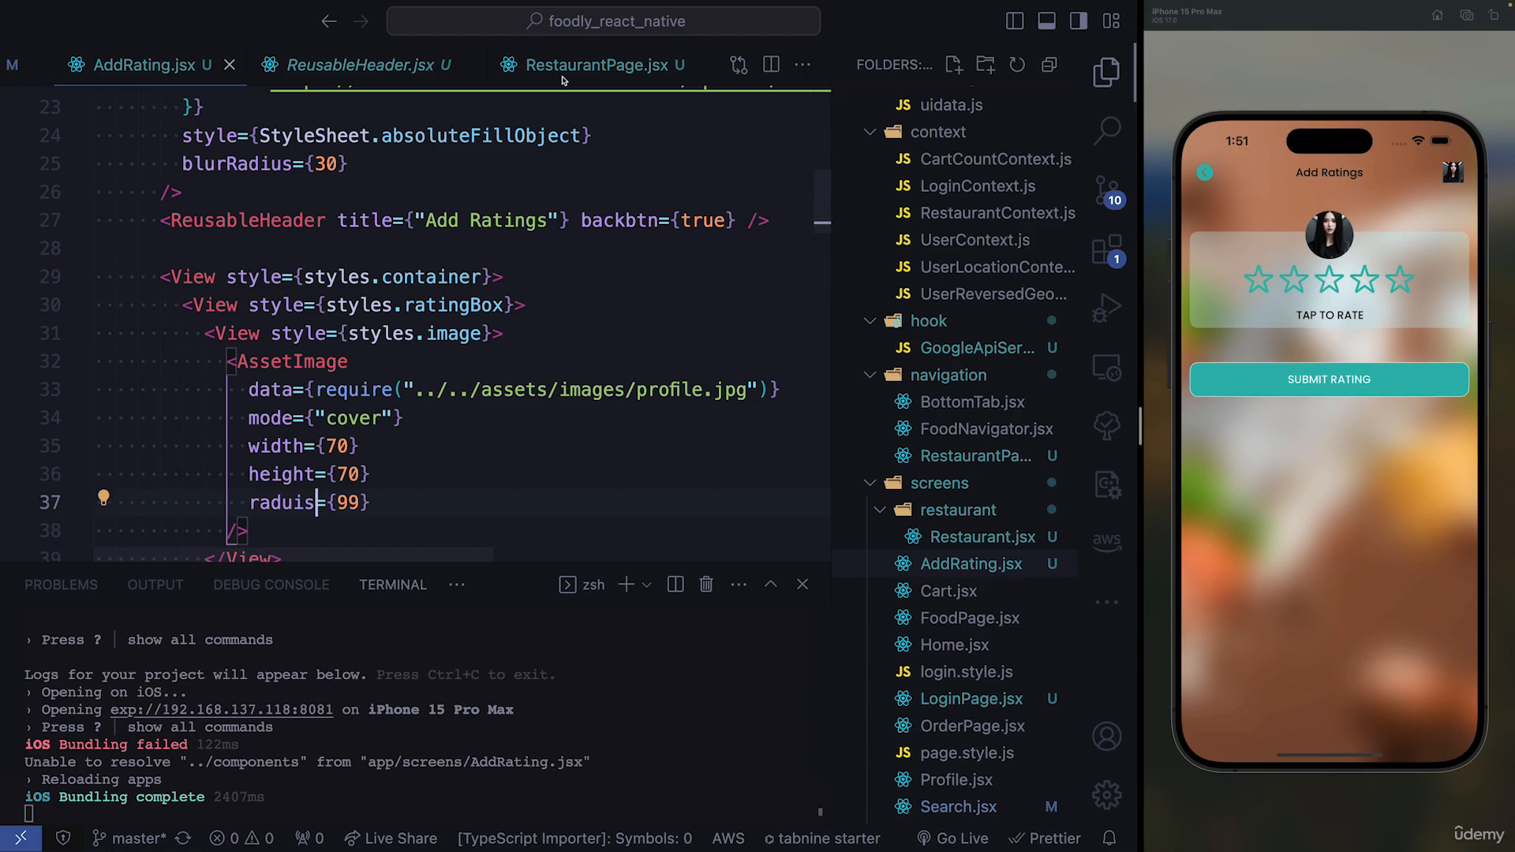
mouse_move(424, 516)
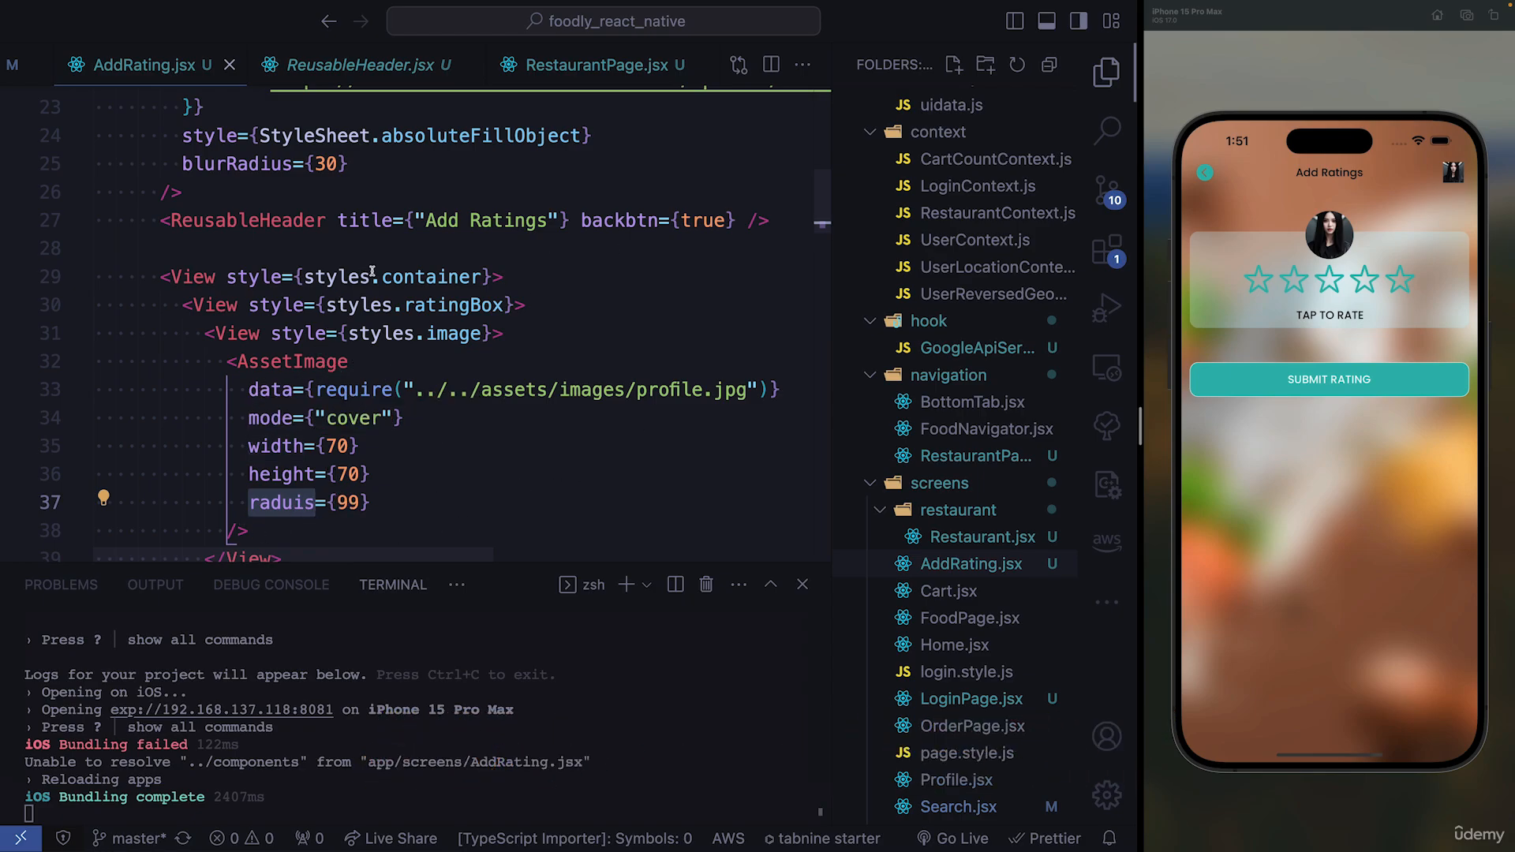
click(366, 65)
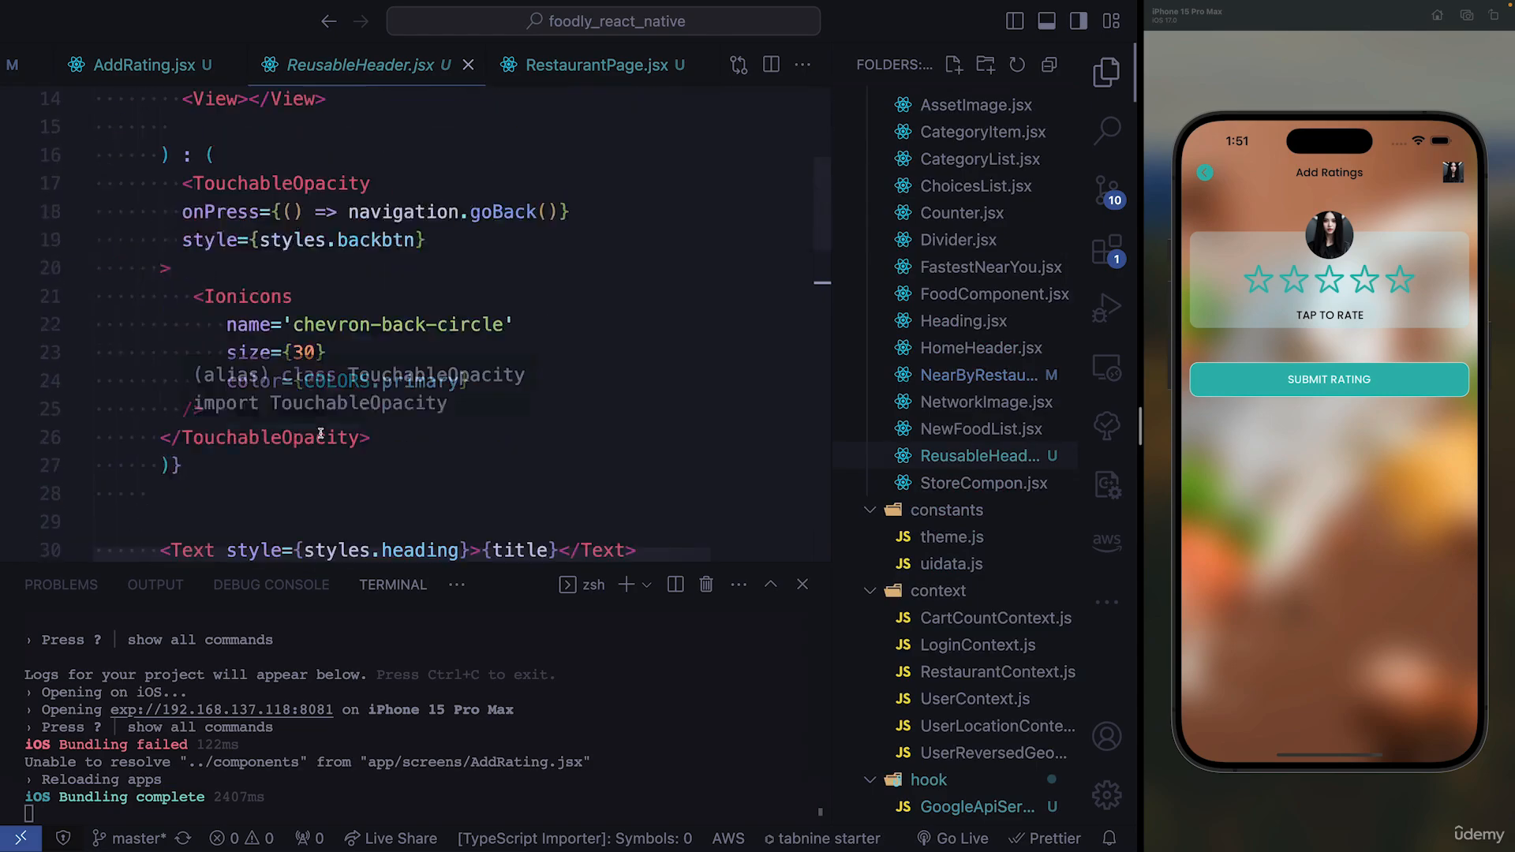
Step: Tap the fourth star, then SUBMIT RATING in the iOS simulator
scroll(down, 3)
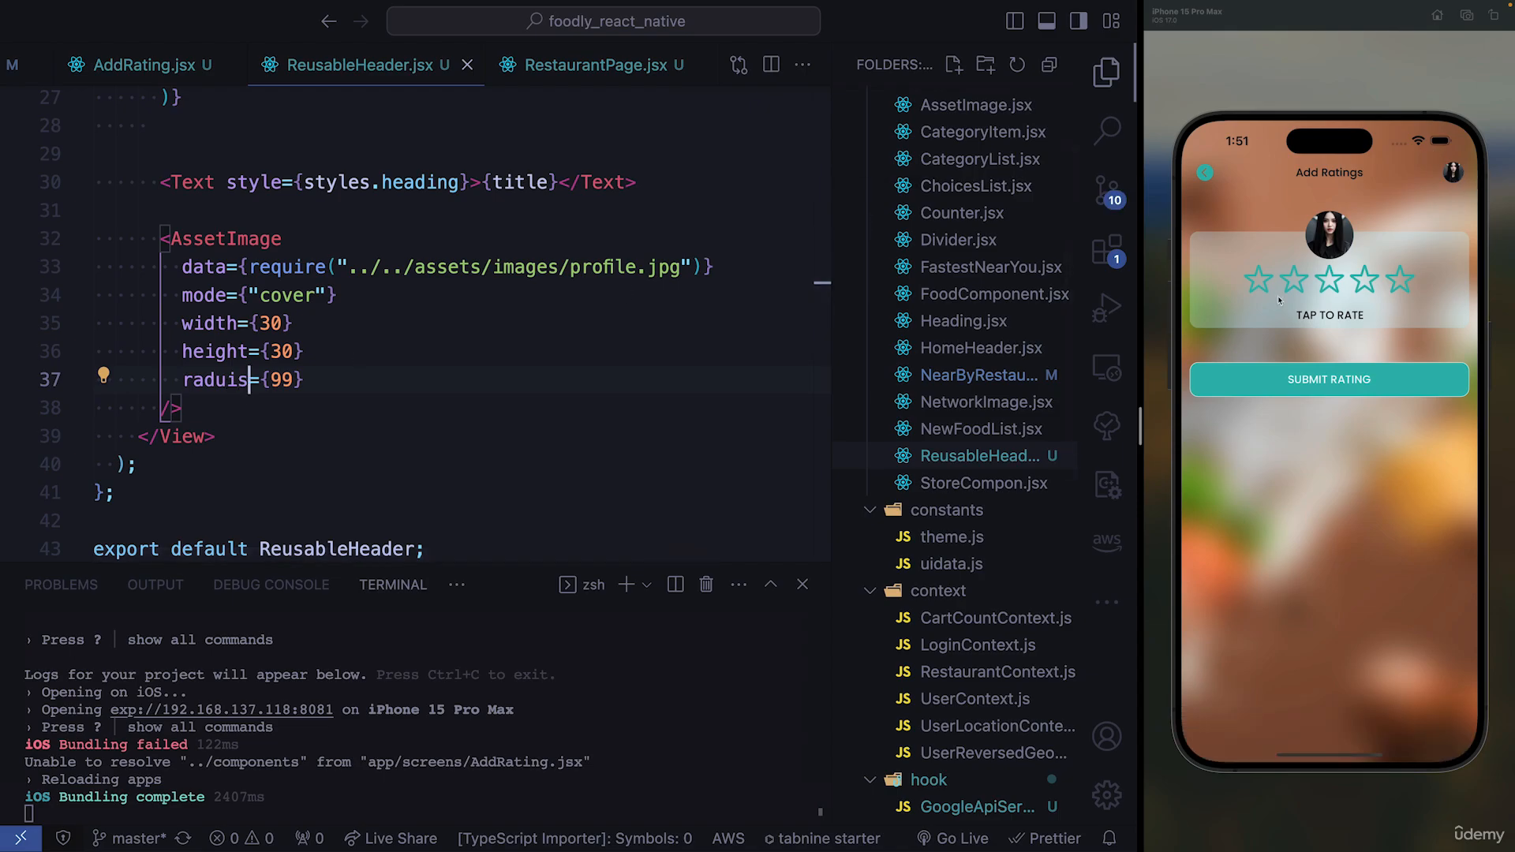
click(1364, 279)
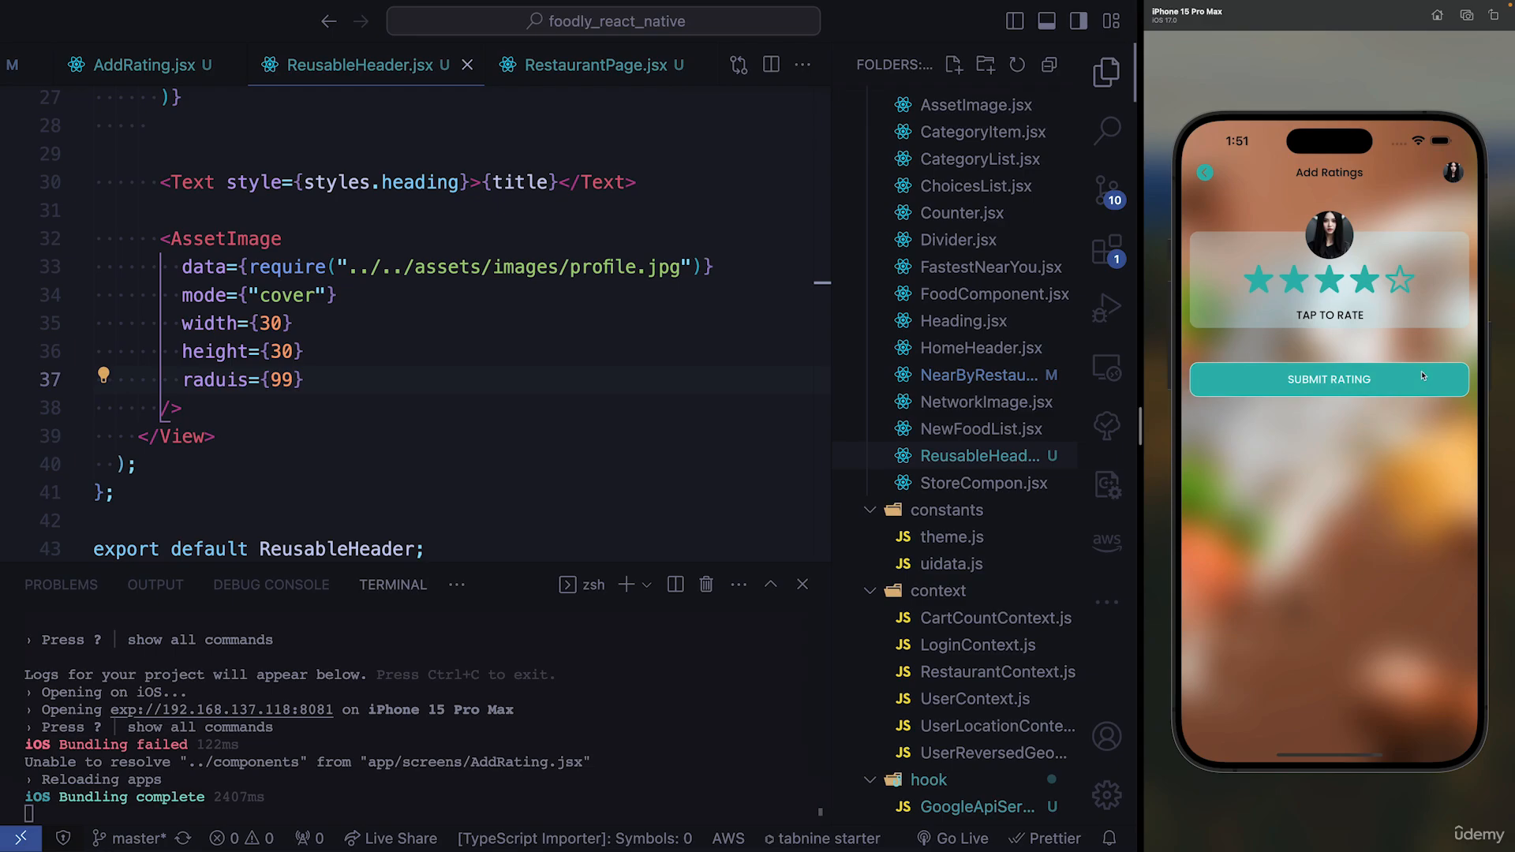
click(1328, 378)
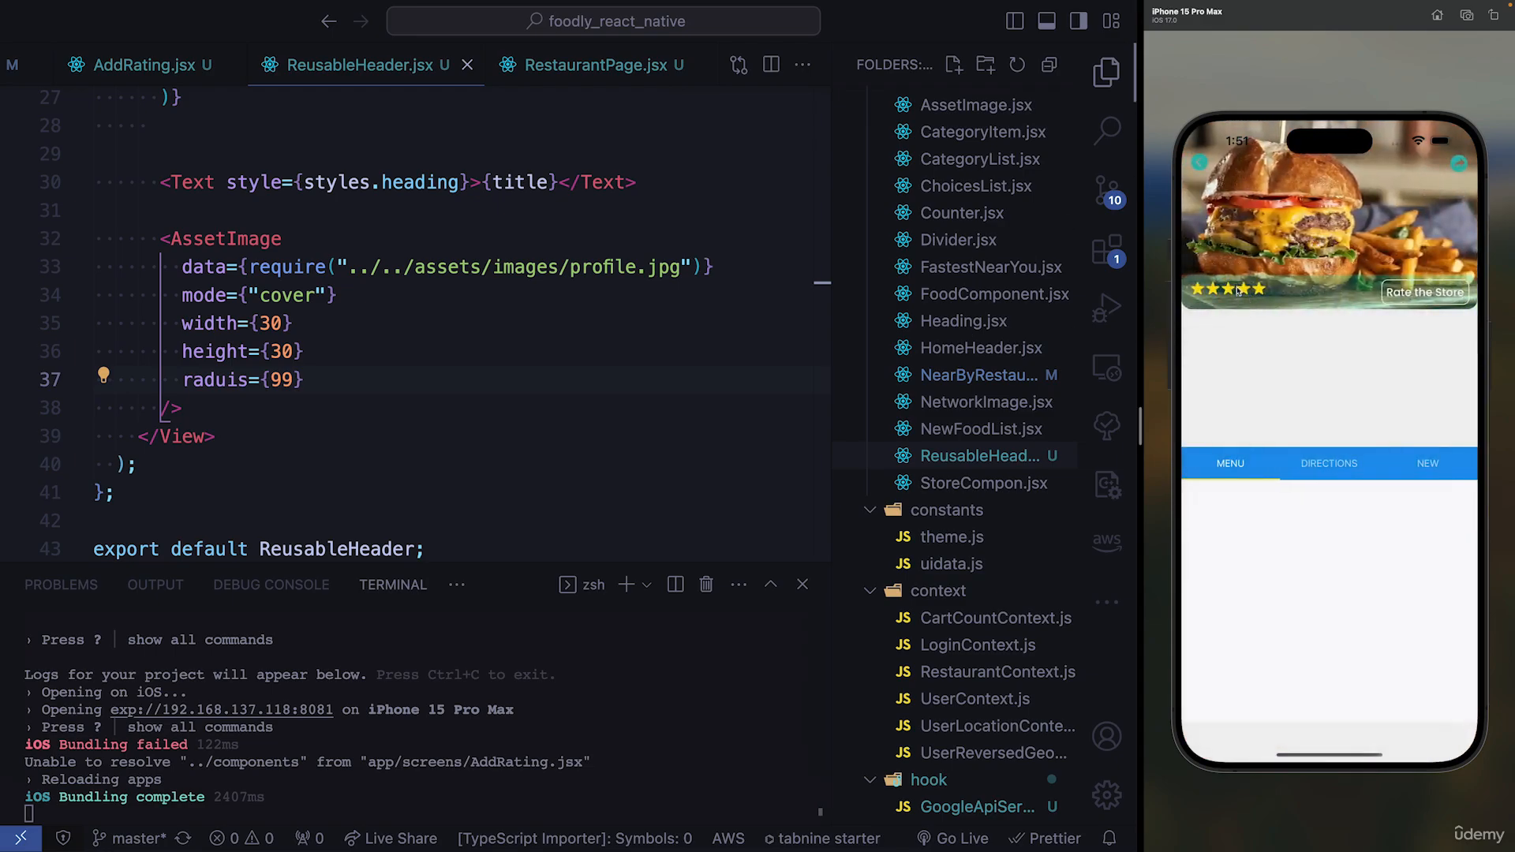
mouse_move(1327, 338)
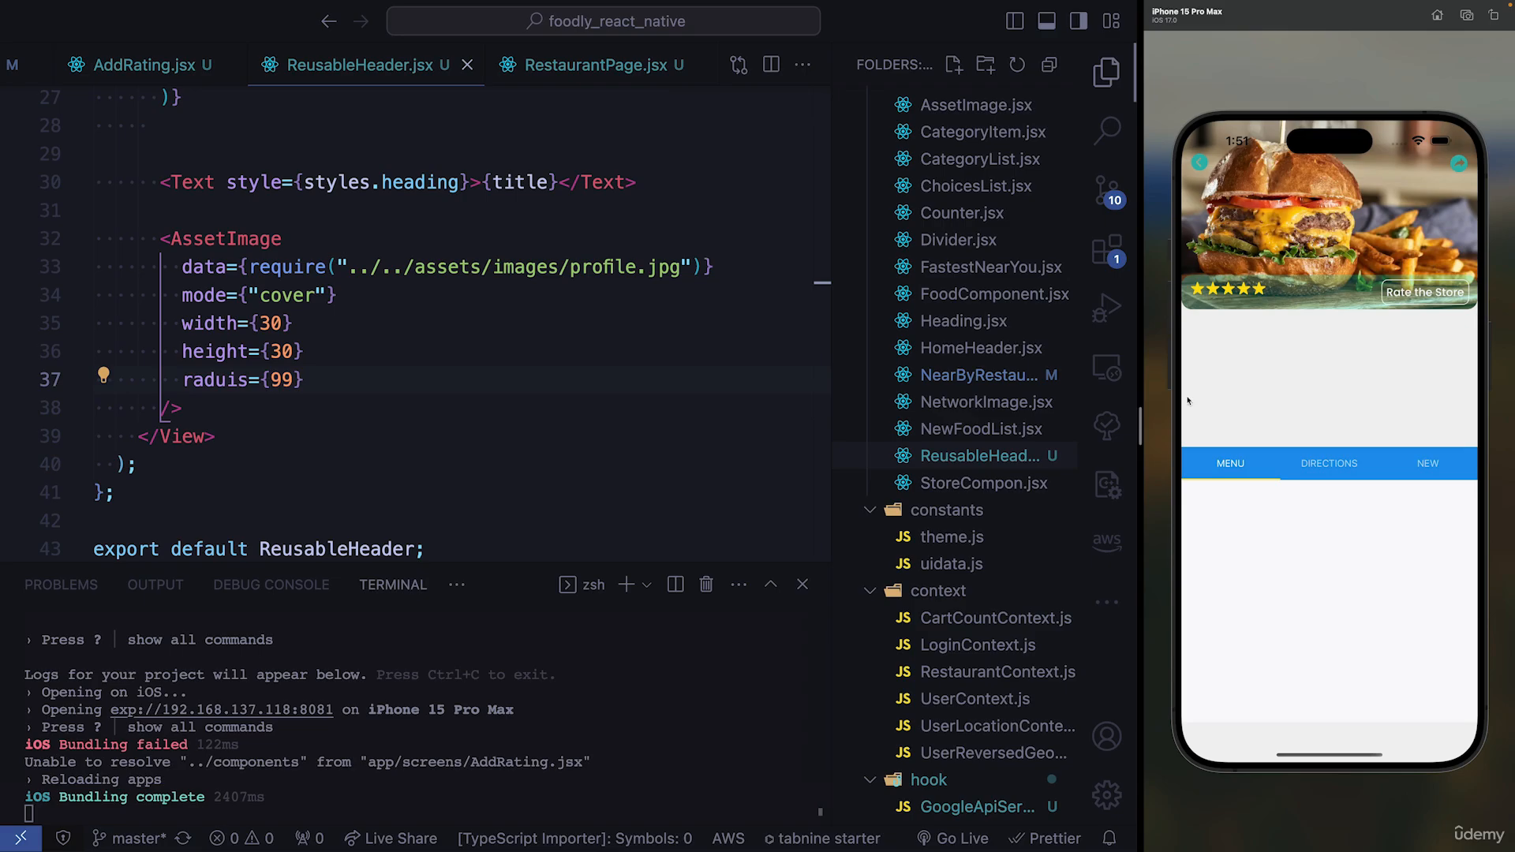
mouse_move(1406, 378)
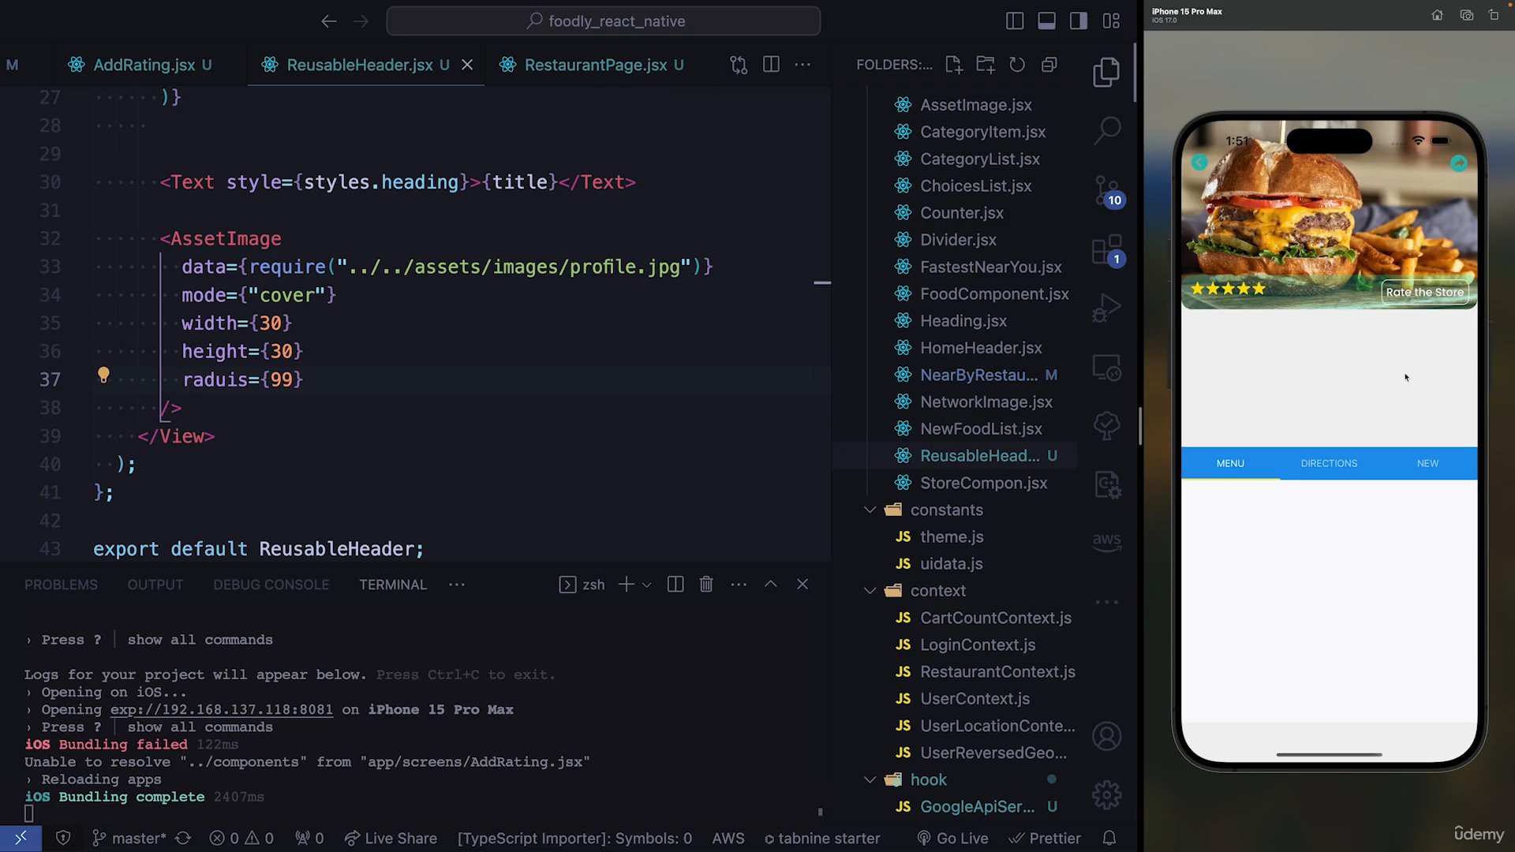
mouse_move(829, 391)
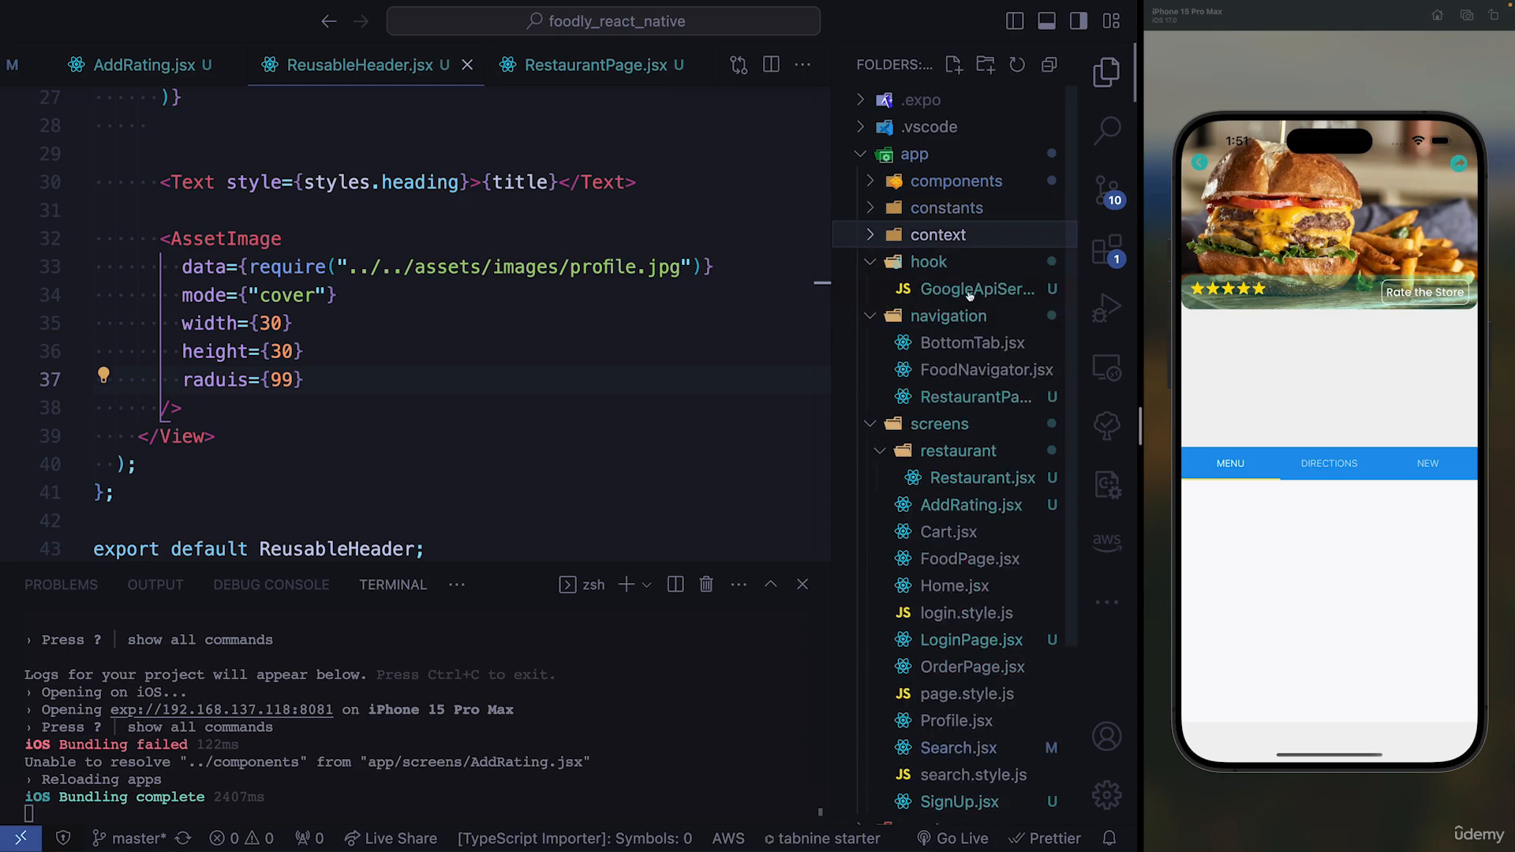
Step: Open hook/GoogleApiServices.js and read through its calculateDistanceAndTime distance-matrix function
click(974, 289)
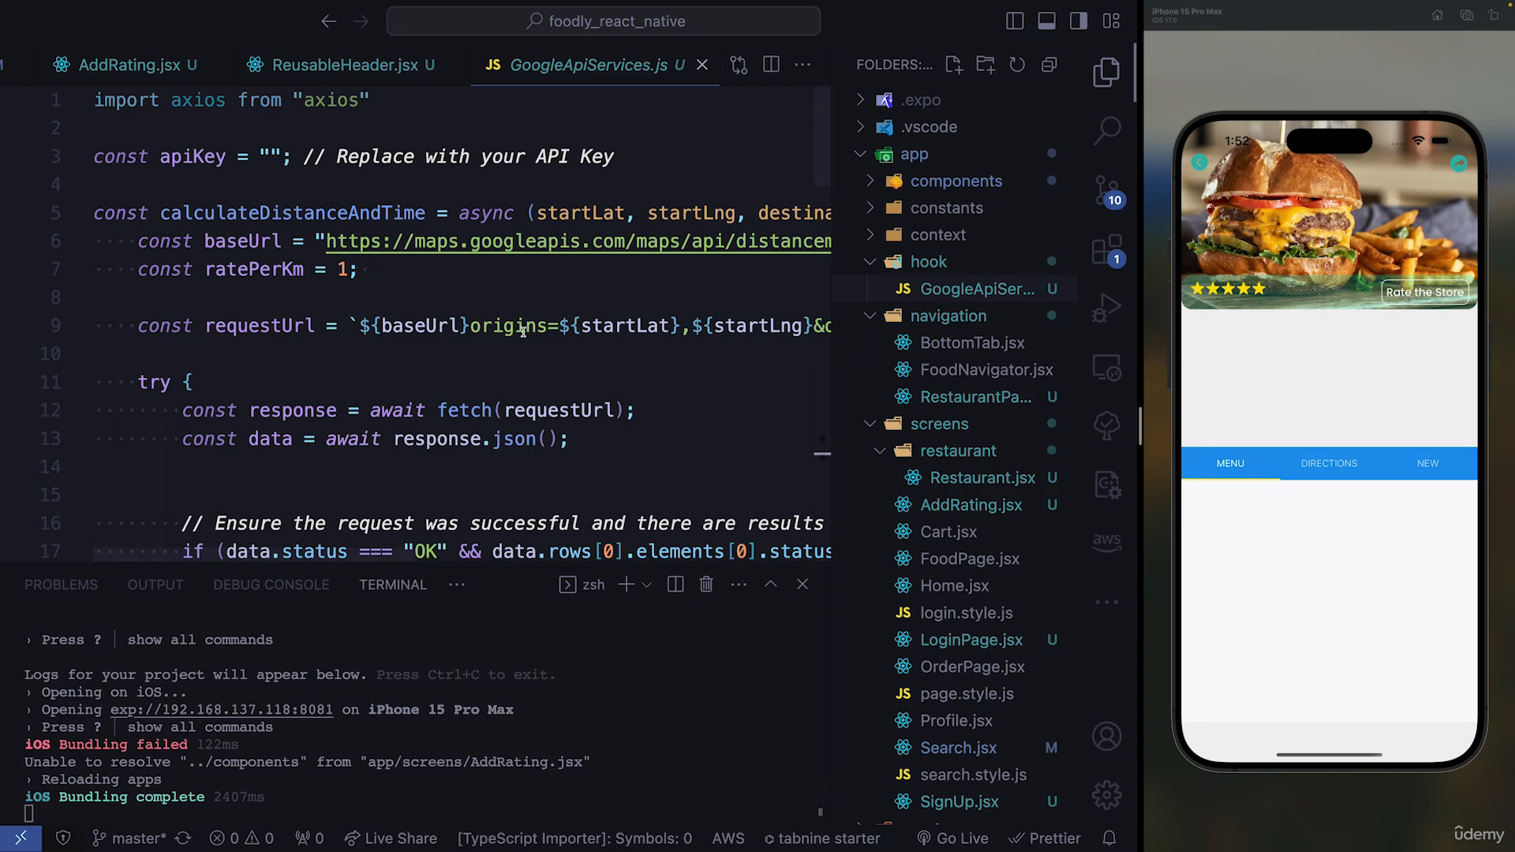
click(293, 212)
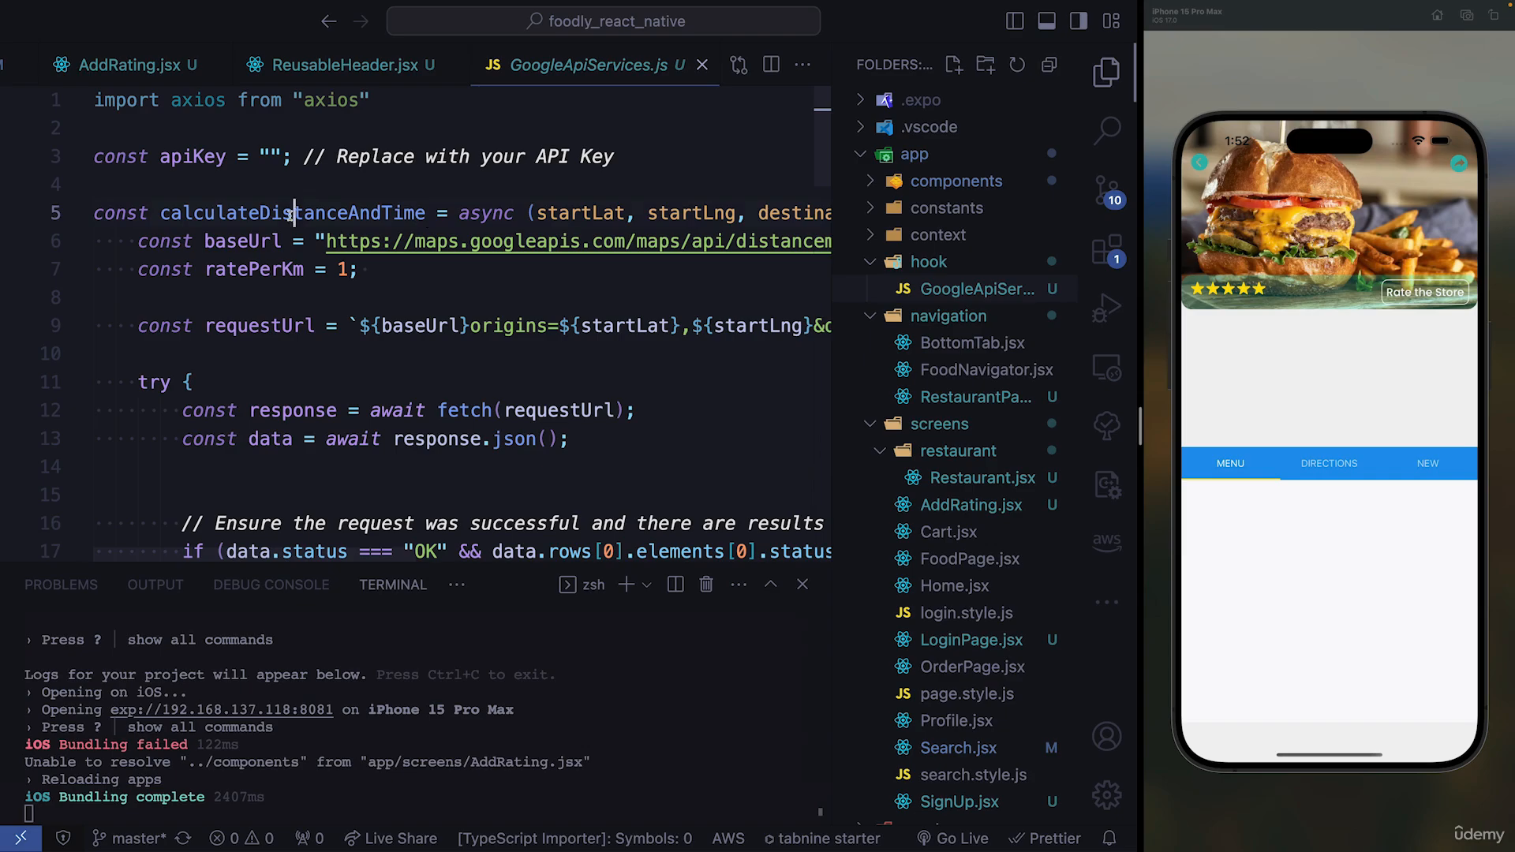
double_click(290, 212)
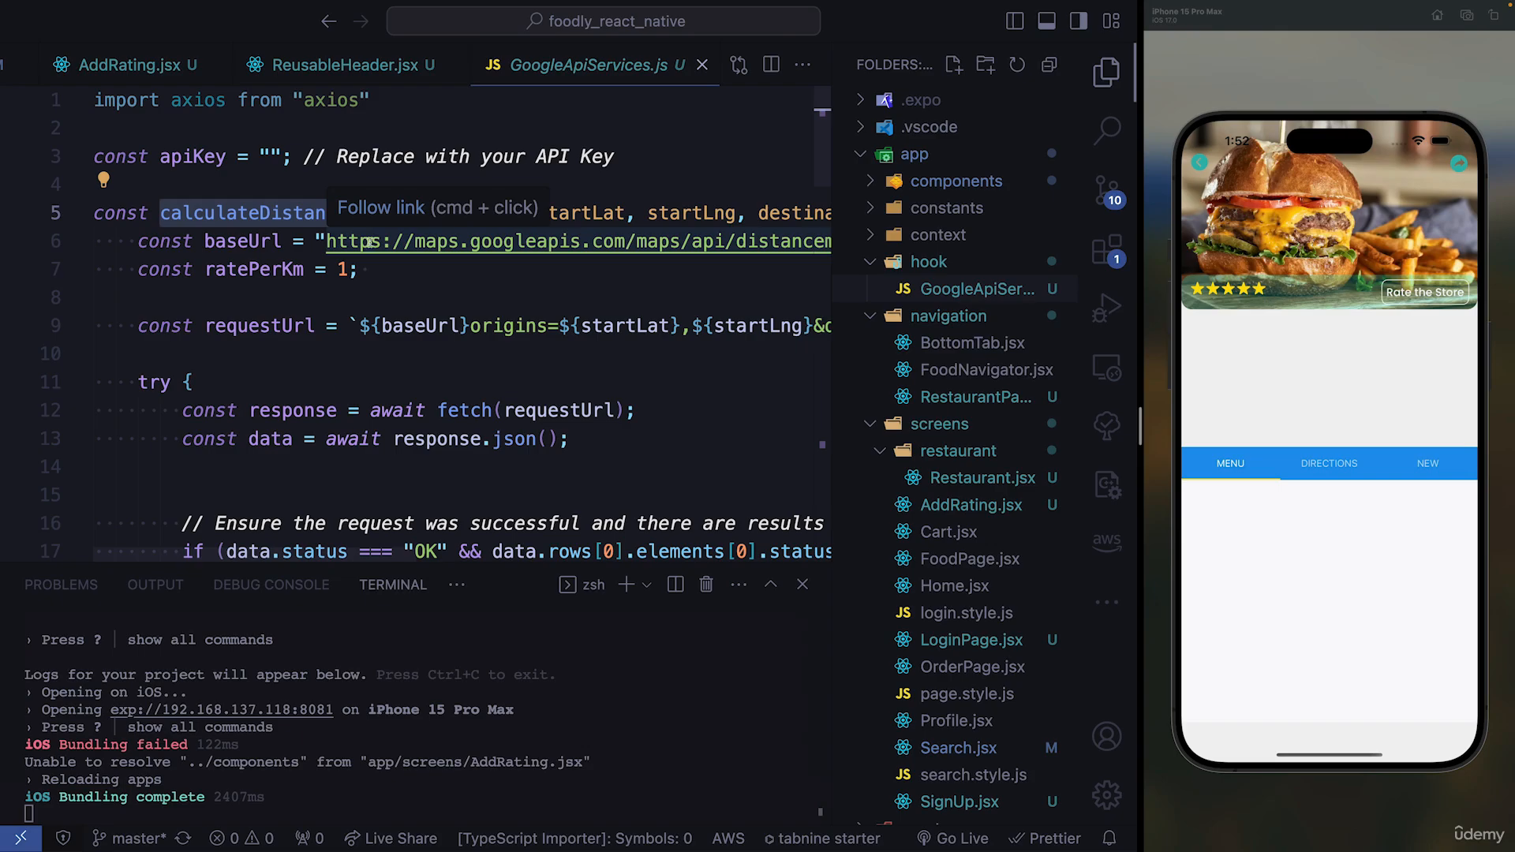
scroll(down, 3)
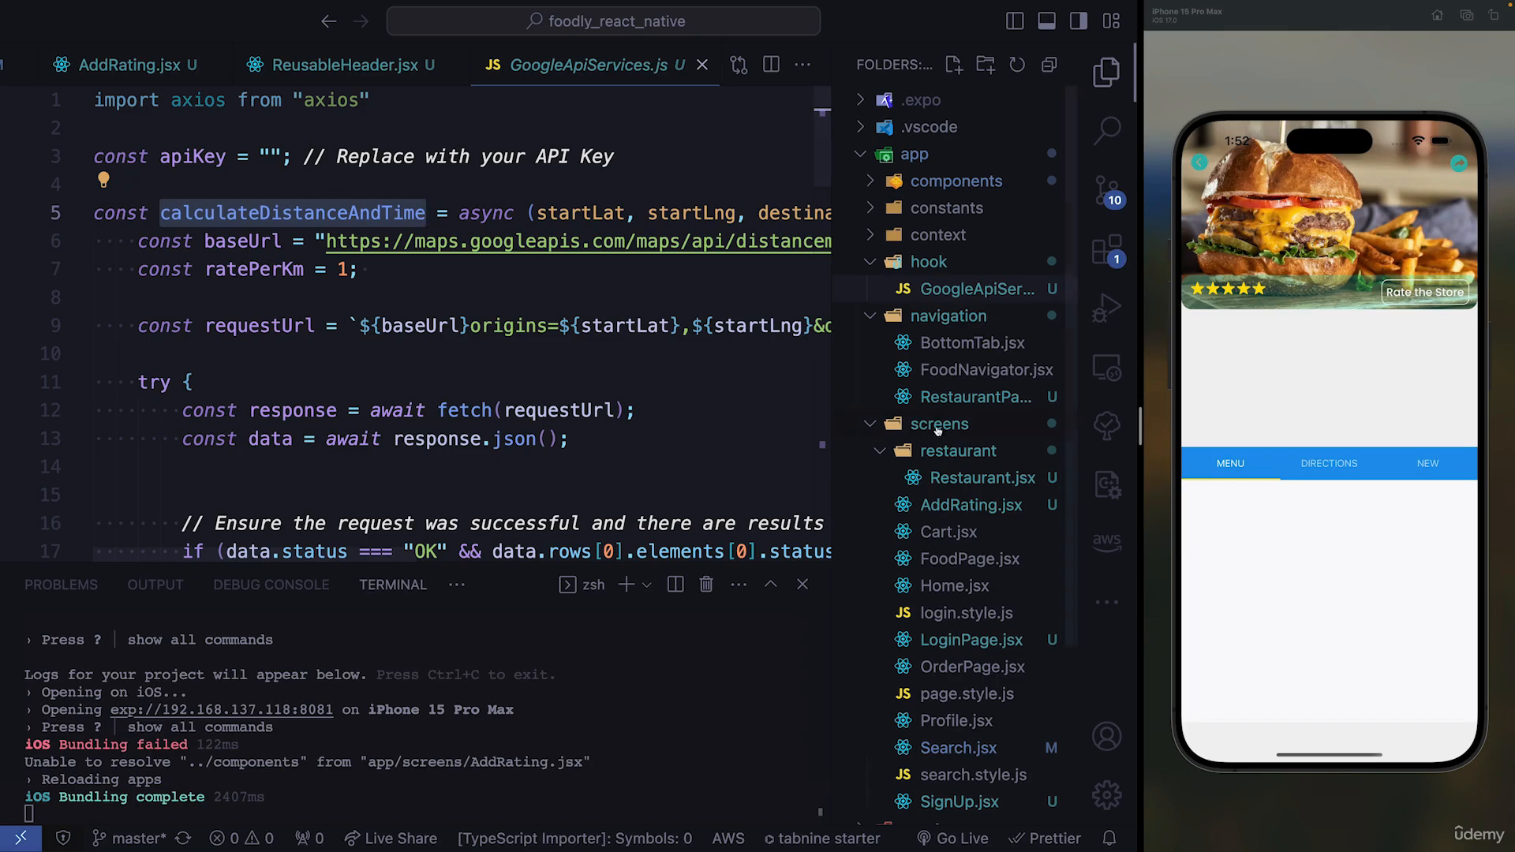
scroll(down, 3)
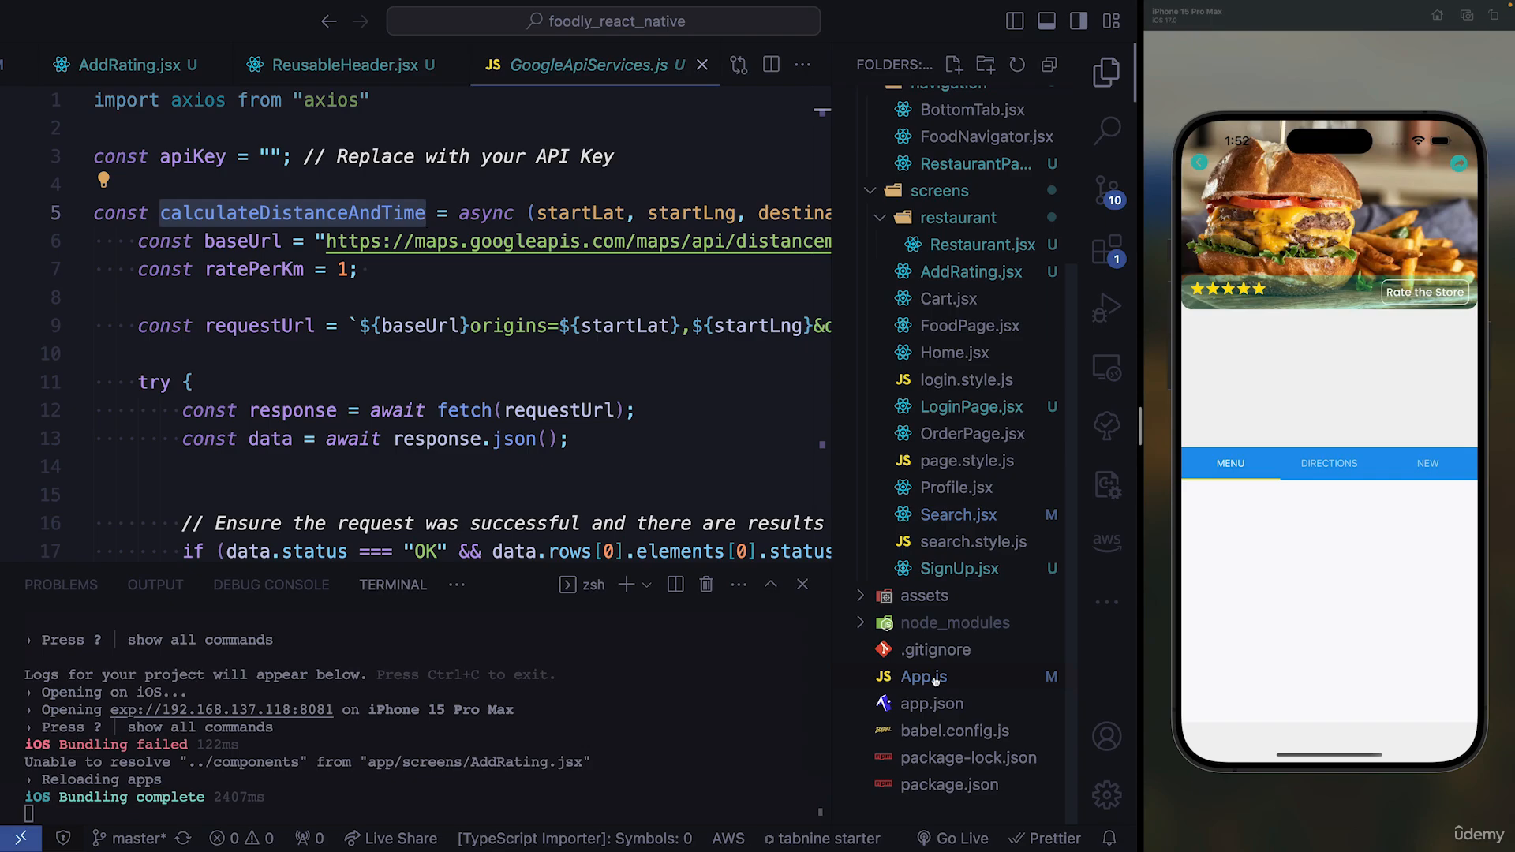
mouse_move(931, 703)
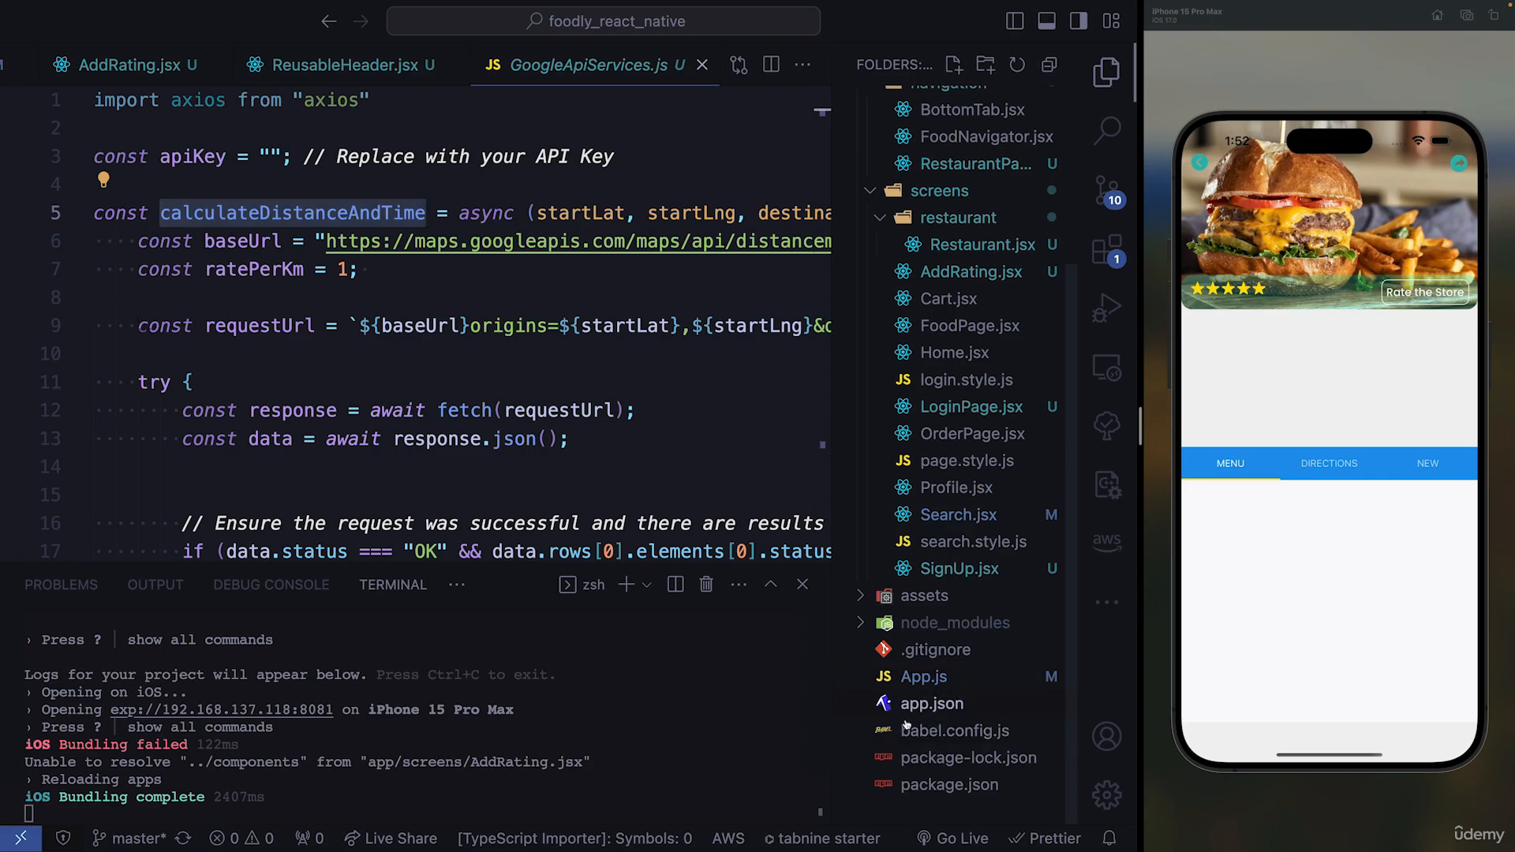
Step: Check the empty Google Maps apiKey in app.json, then fold calculateDistanceAndTime at line 5
click(931, 702)
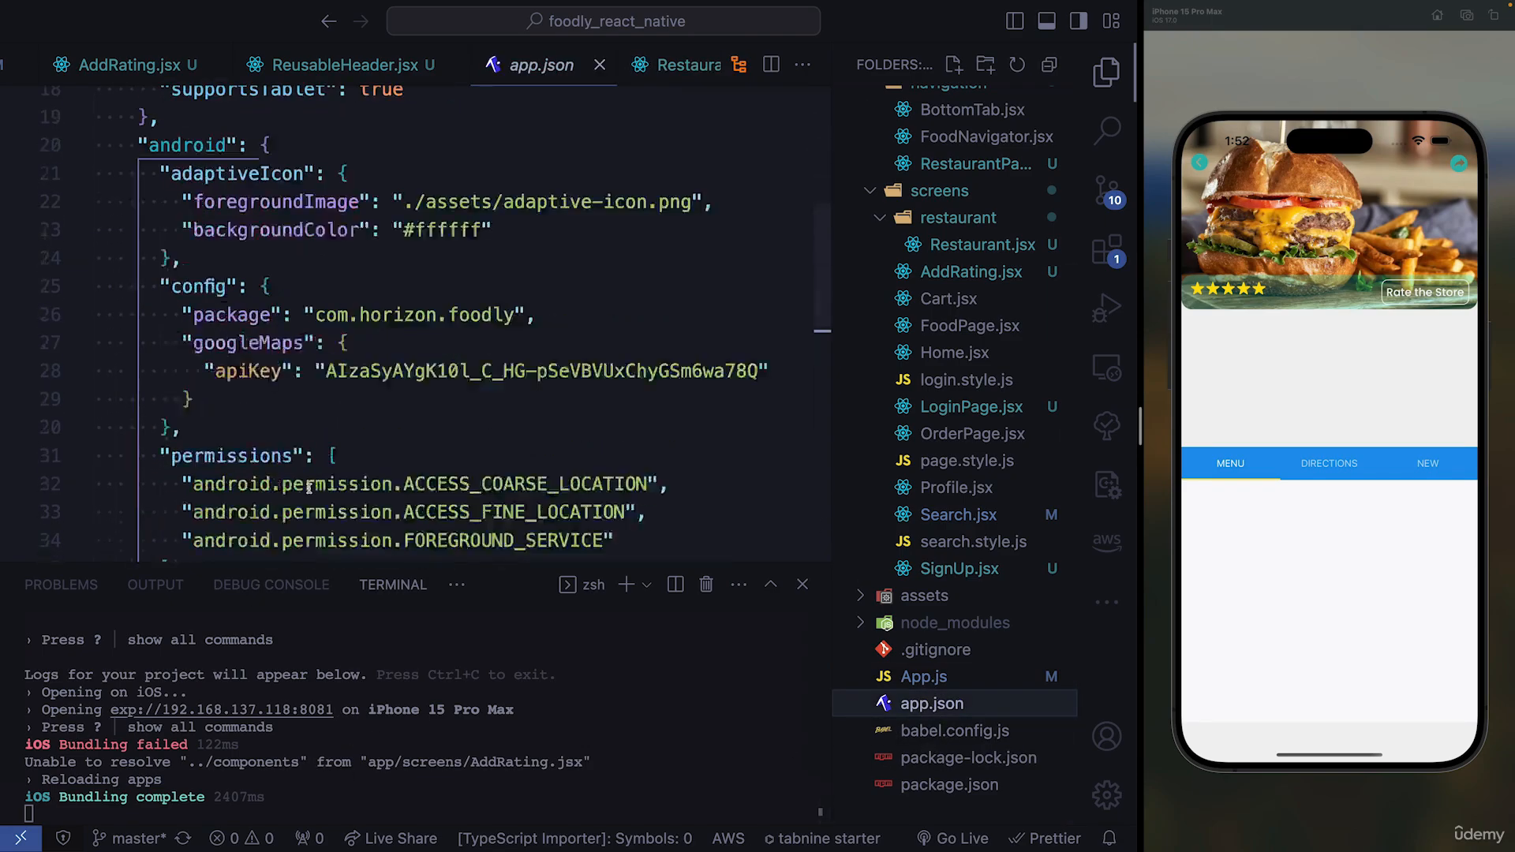
scroll(down, 3)
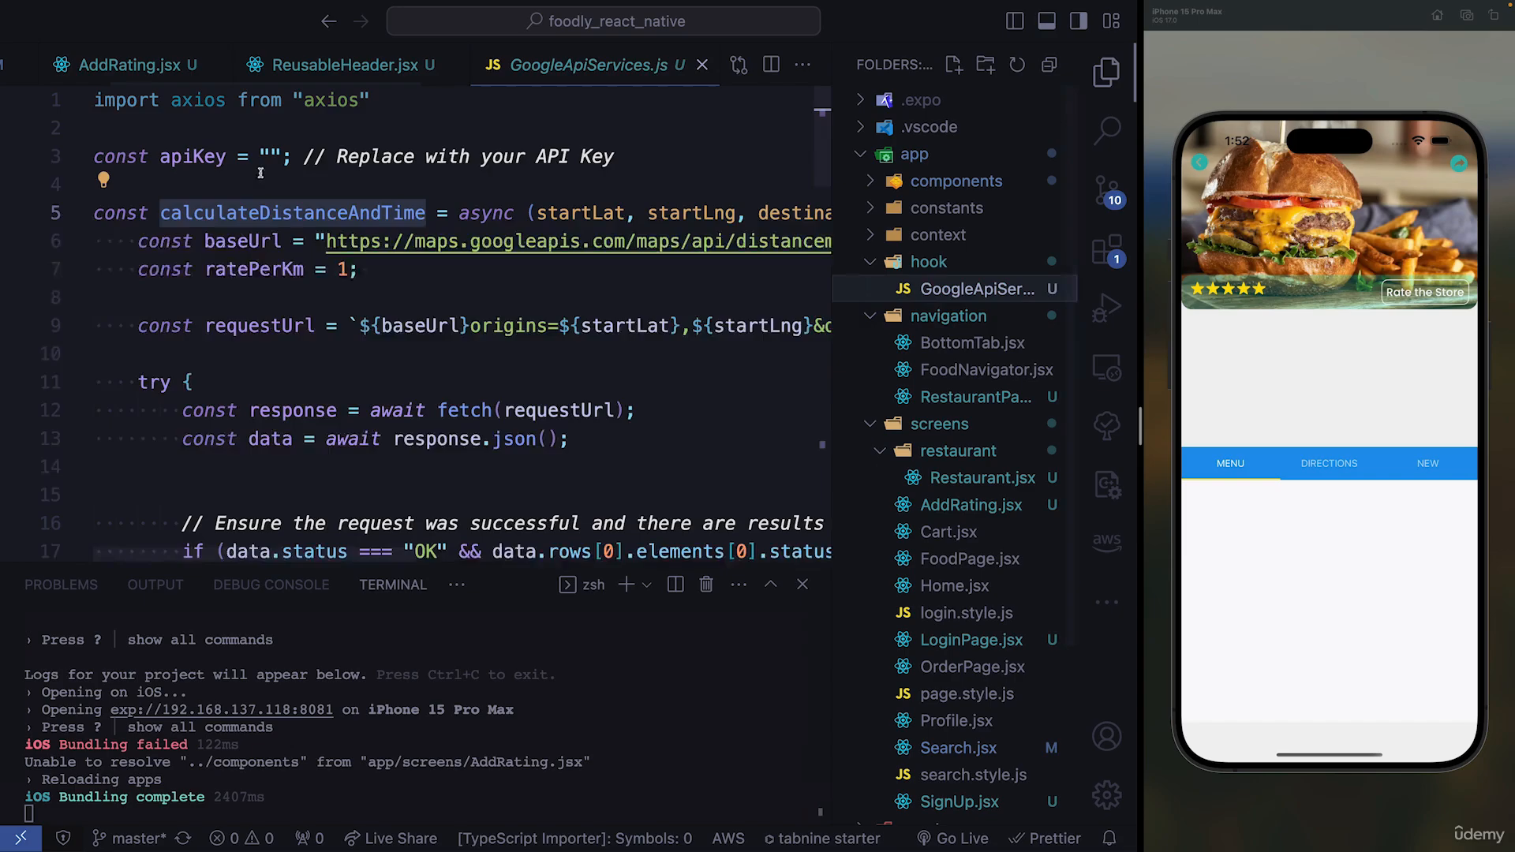
click(271, 155)
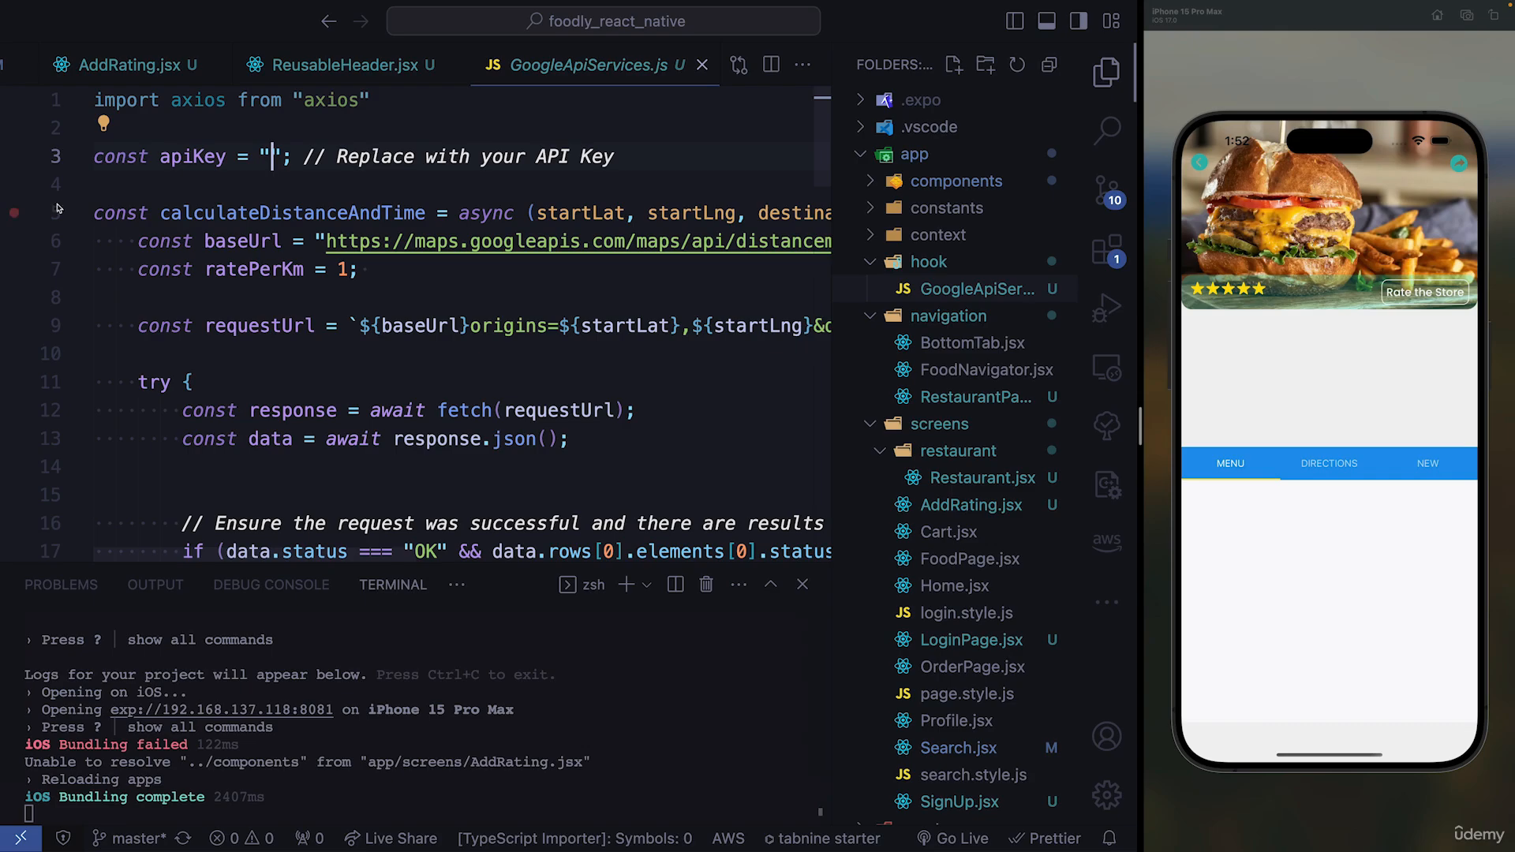
click(81, 212)
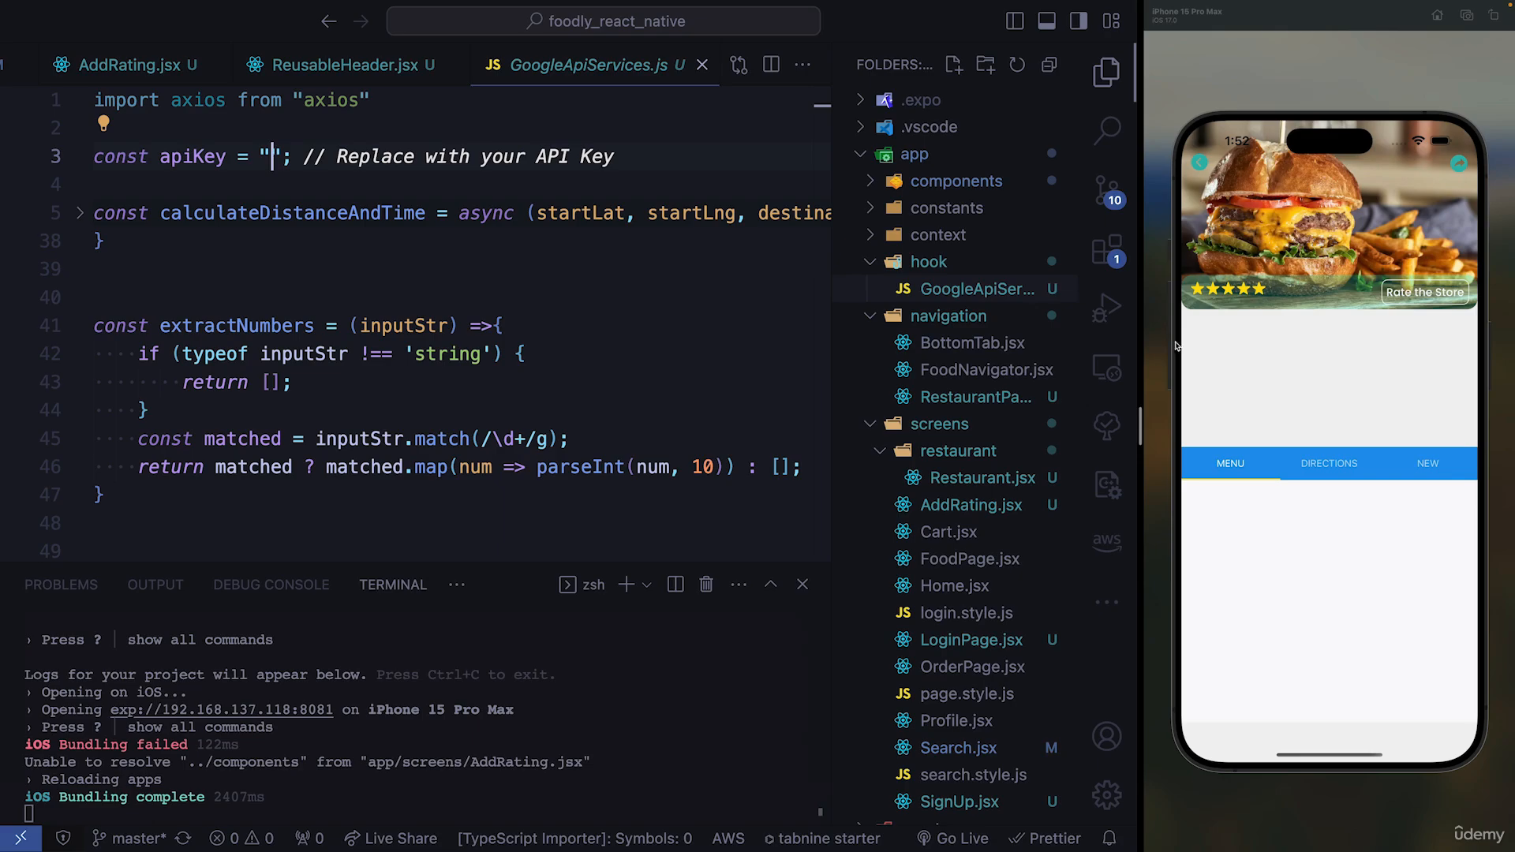
mouse_move(1371, 322)
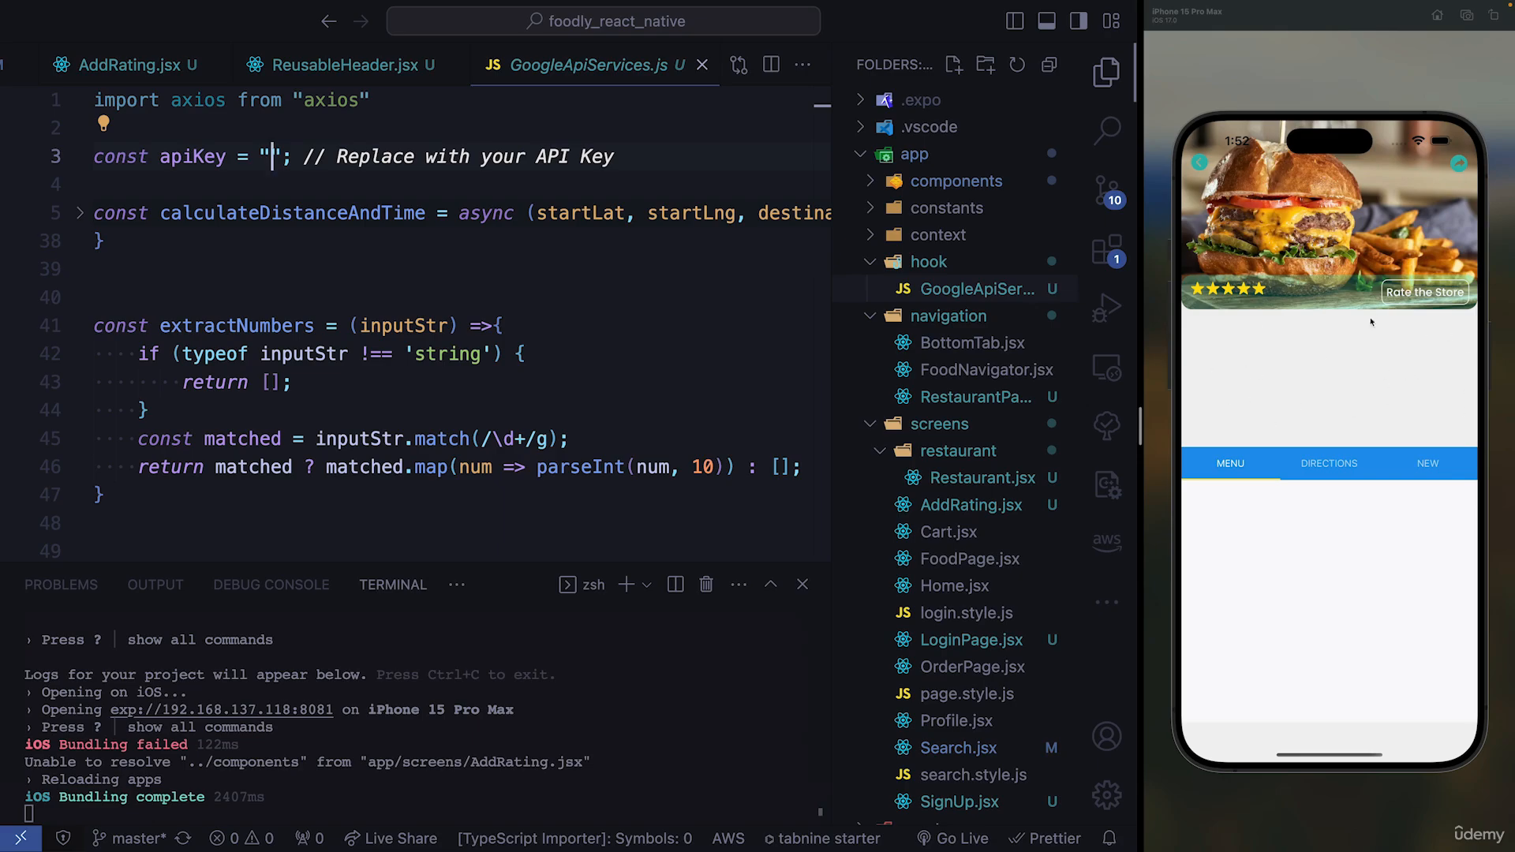